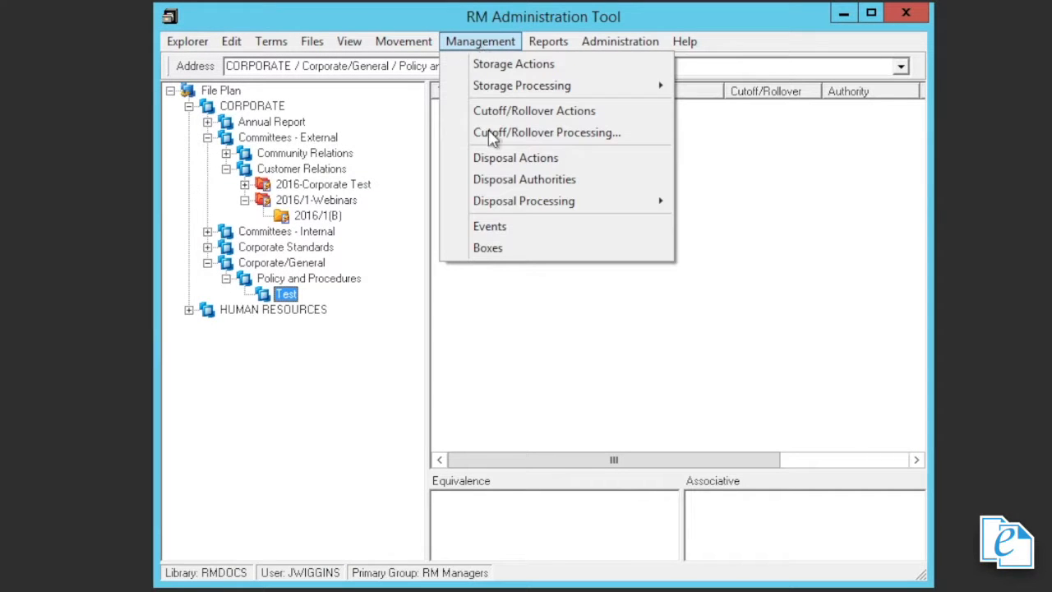
Step: Create a new event named Budget Committee, with Close Date as its File Part trigger
click(490, 226)
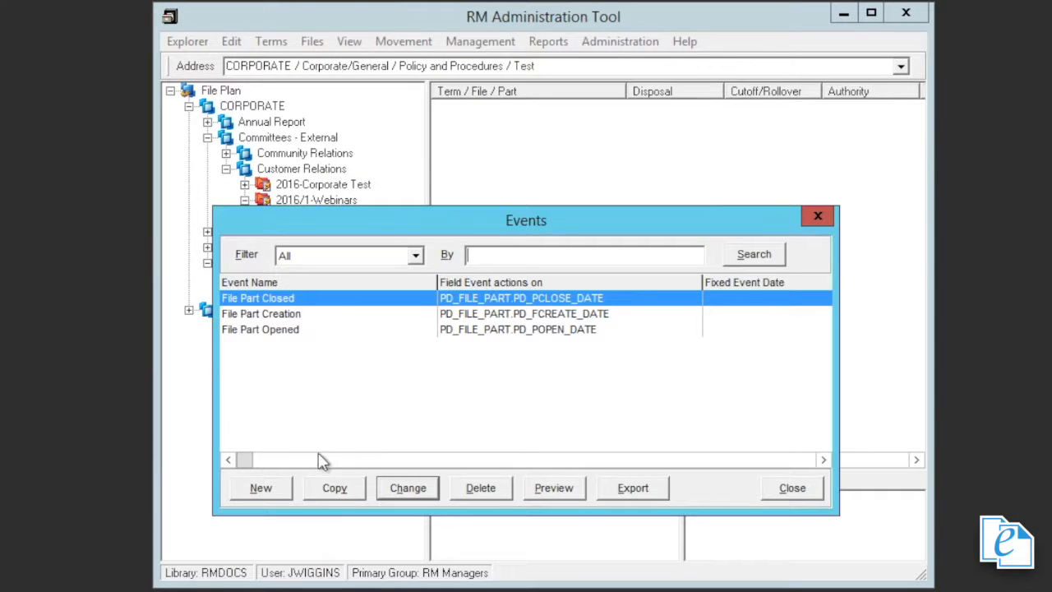
click(261, 487)
text(Budget Commi)
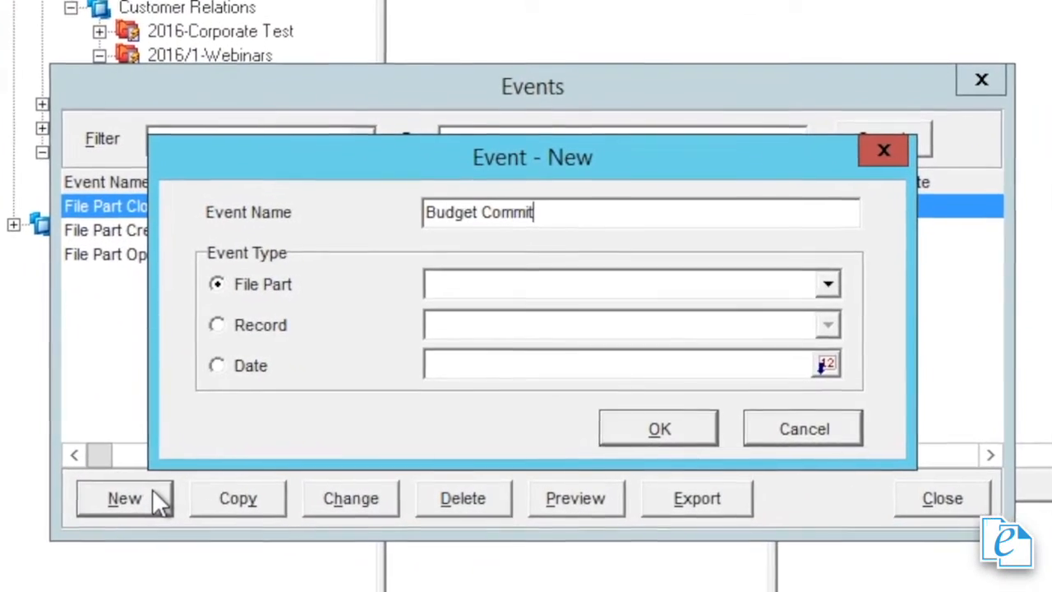
text(tee)
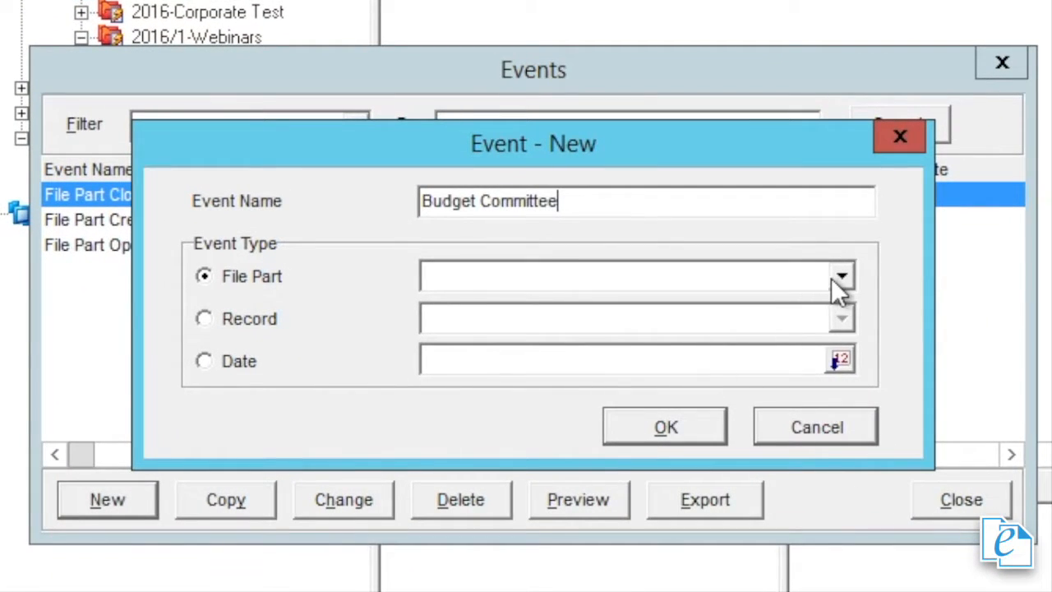
click(840, 276)
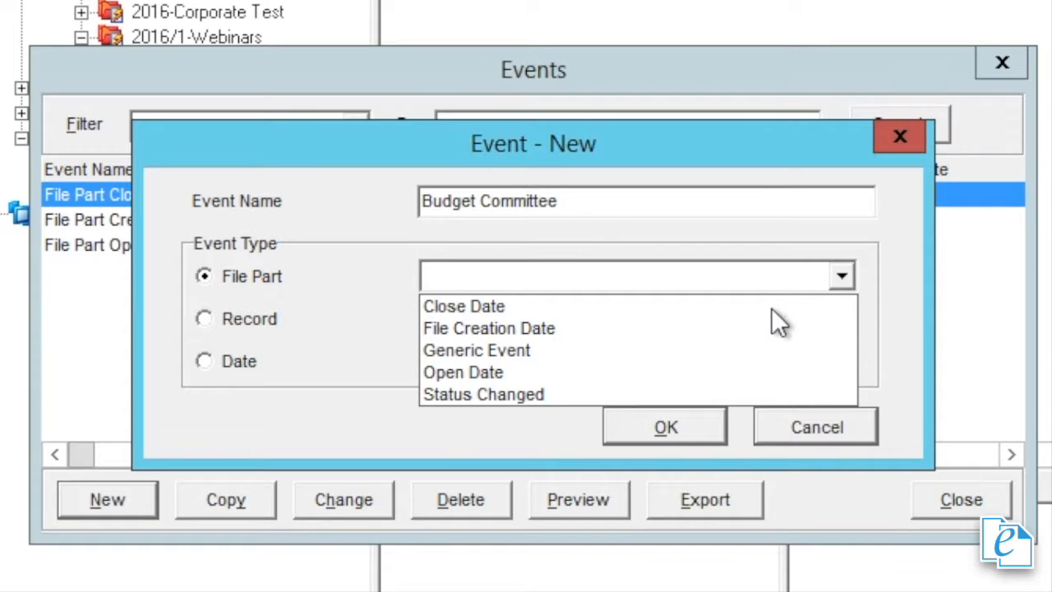
click(463, 306)
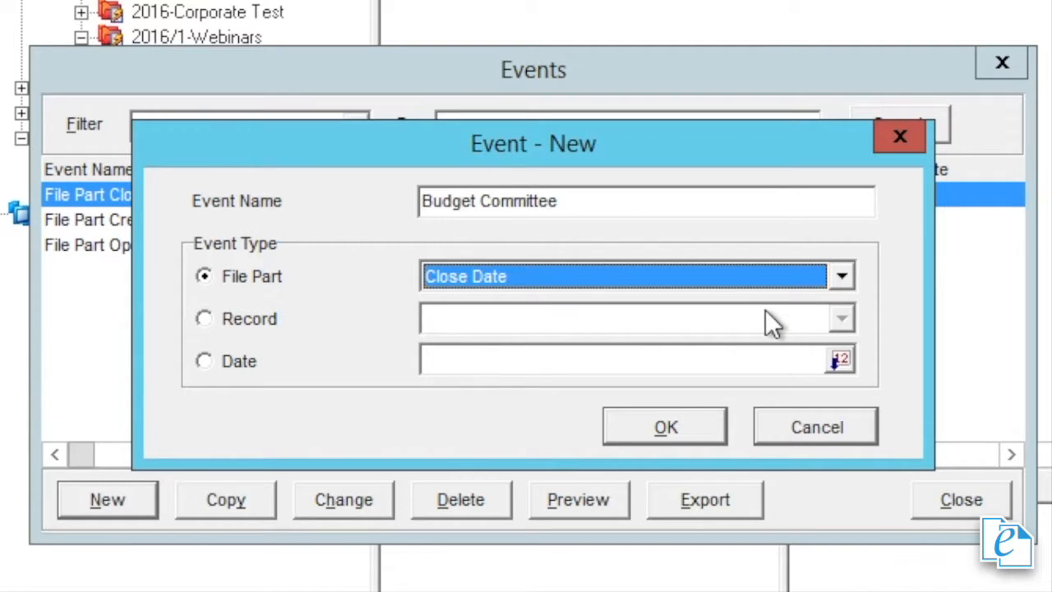
mouse_move(776, 341)
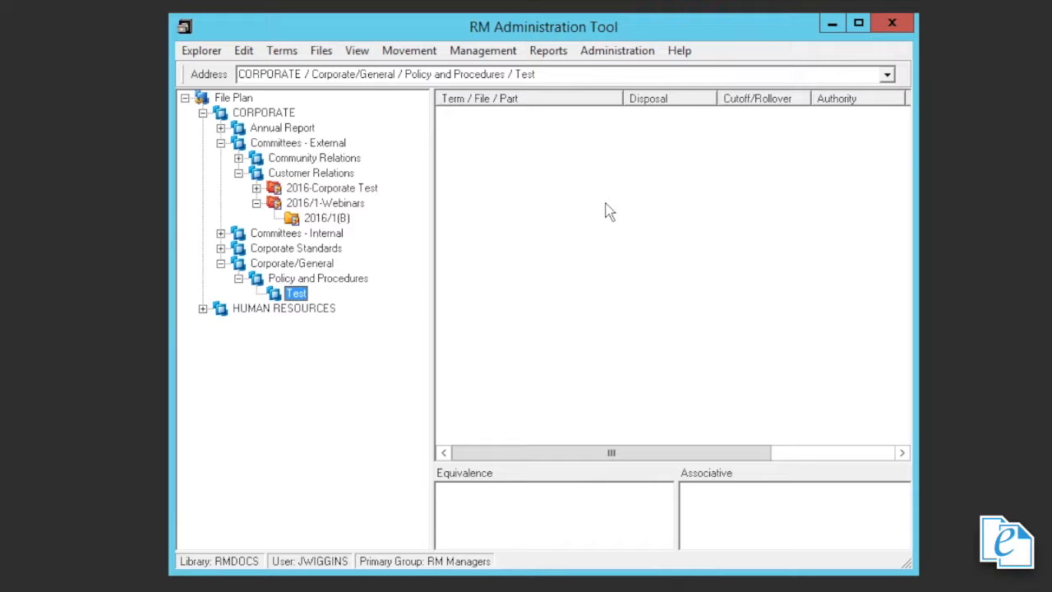
mouse_move(483, 50)
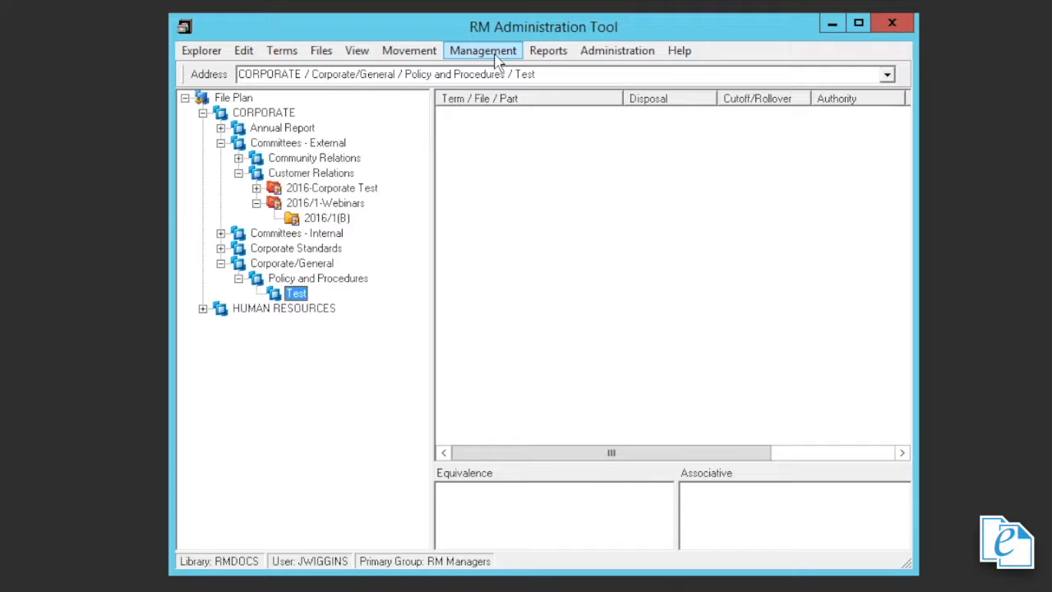
Step: Open the empty Boxes list from Management and start a new blank box record
click(483, 50)
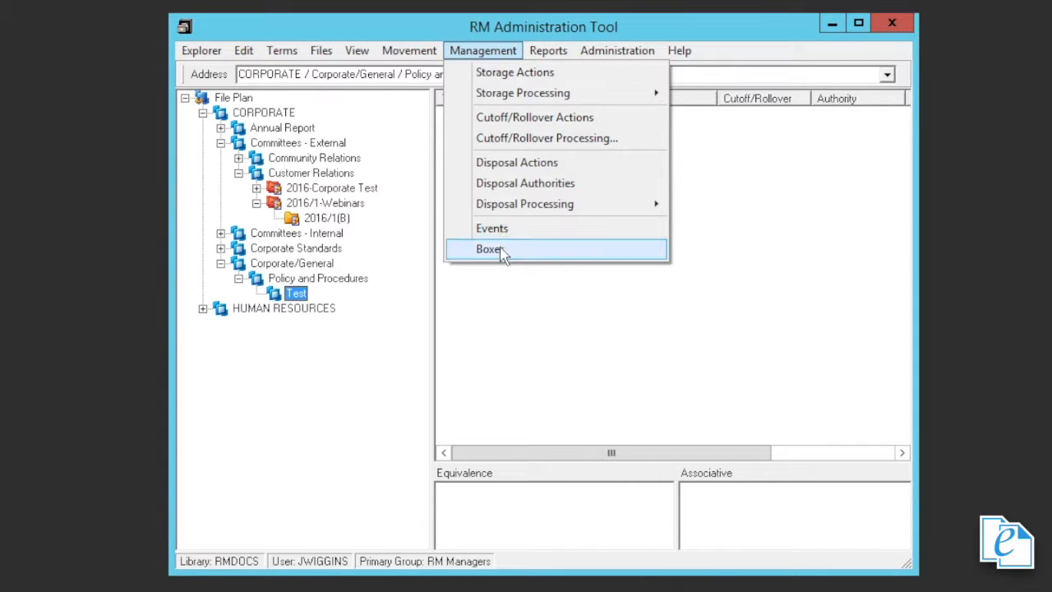
click(491, 249)
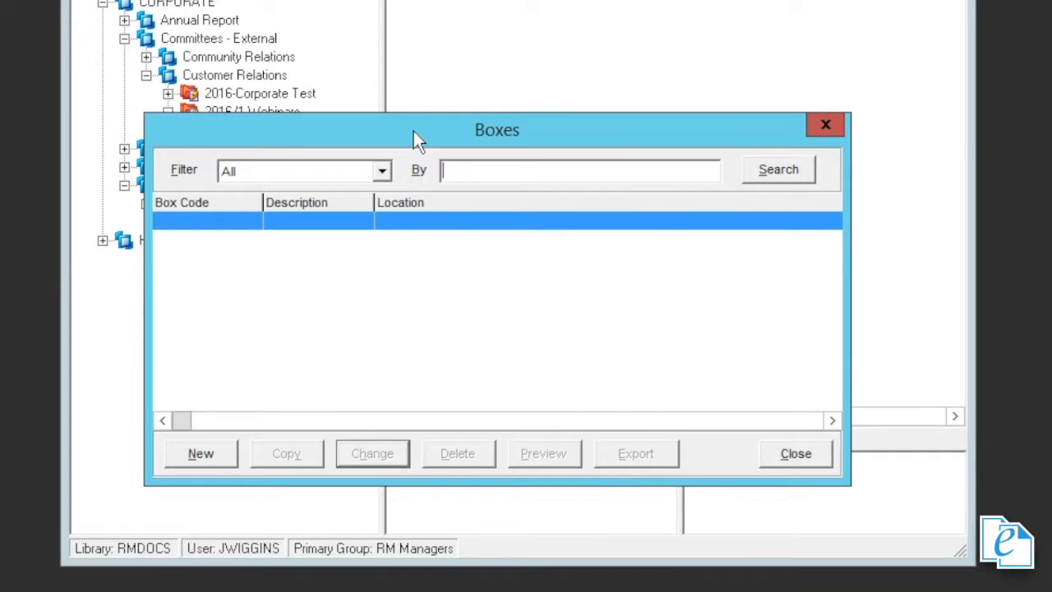
mouse_move(315, 289)
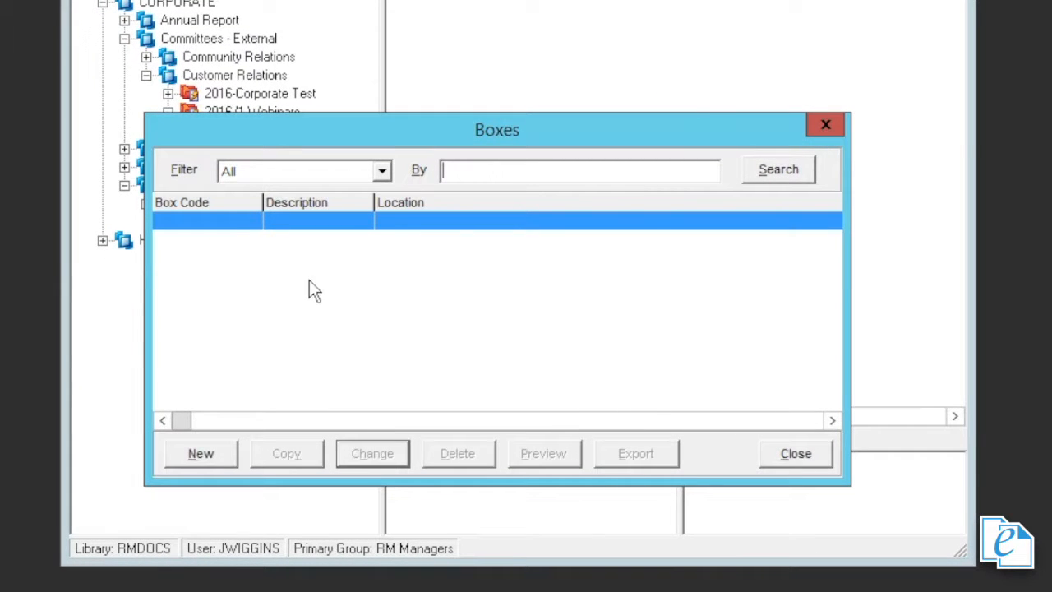
click(201, 453)
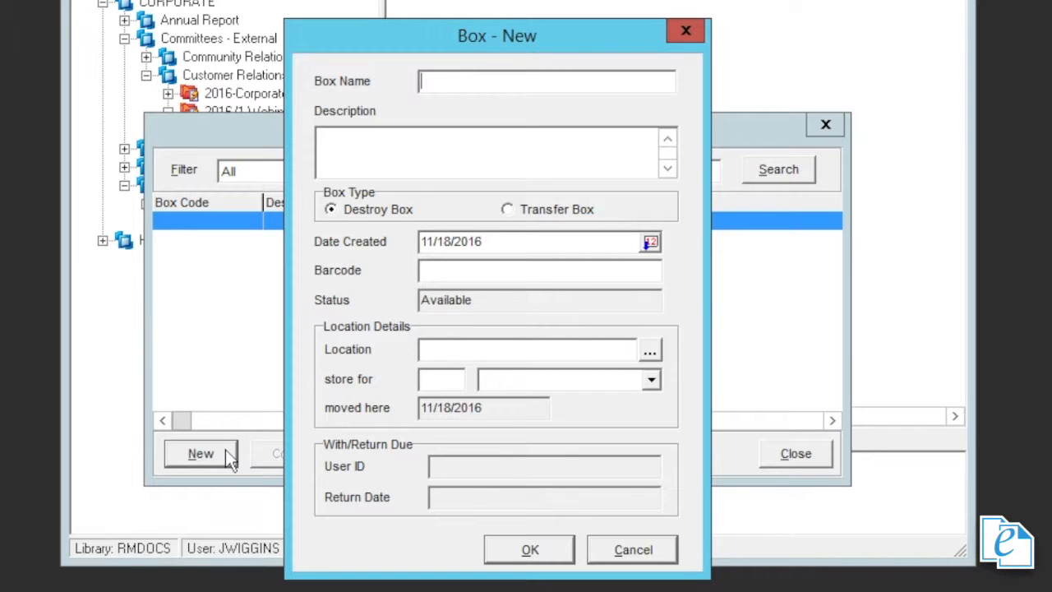
click(632, 549)
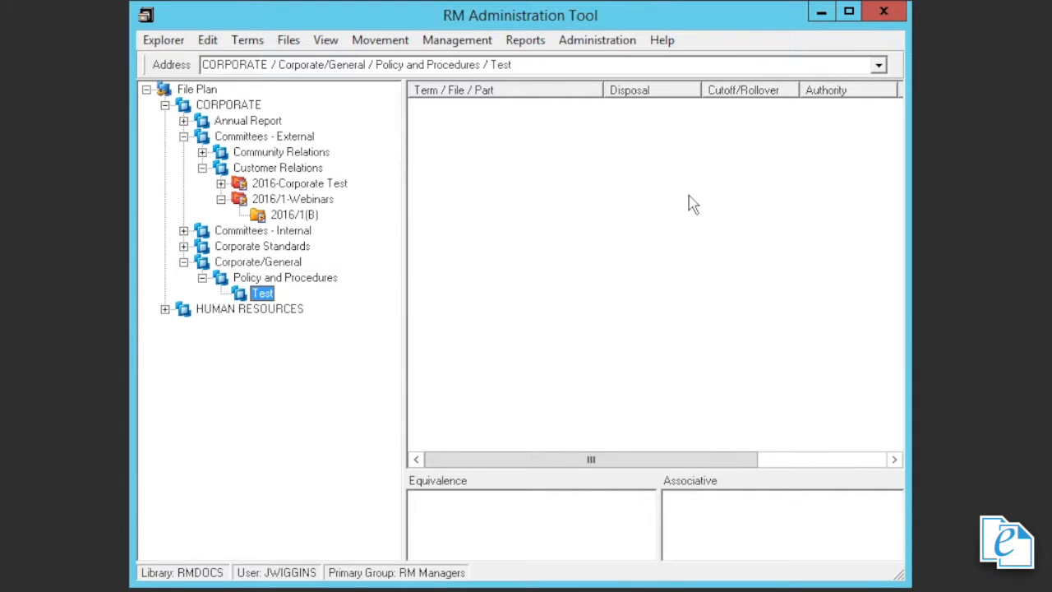
click(457, 40)
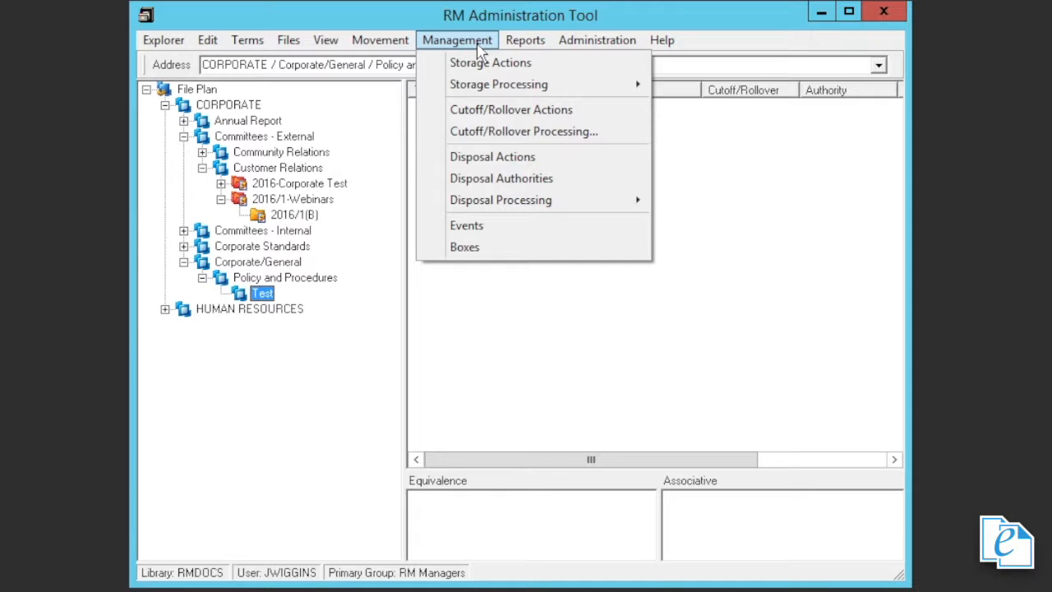
mouse_move(510, 110)
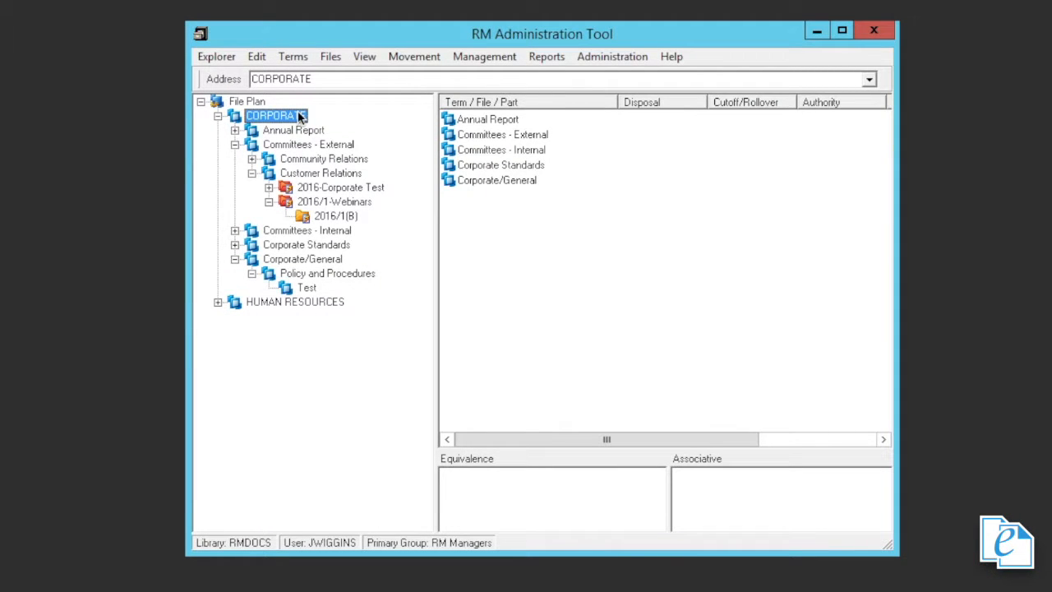
Step: In CORPORATE term properties, set the default cutoff/rollover action to Annual Processing
right_click(275, 115)
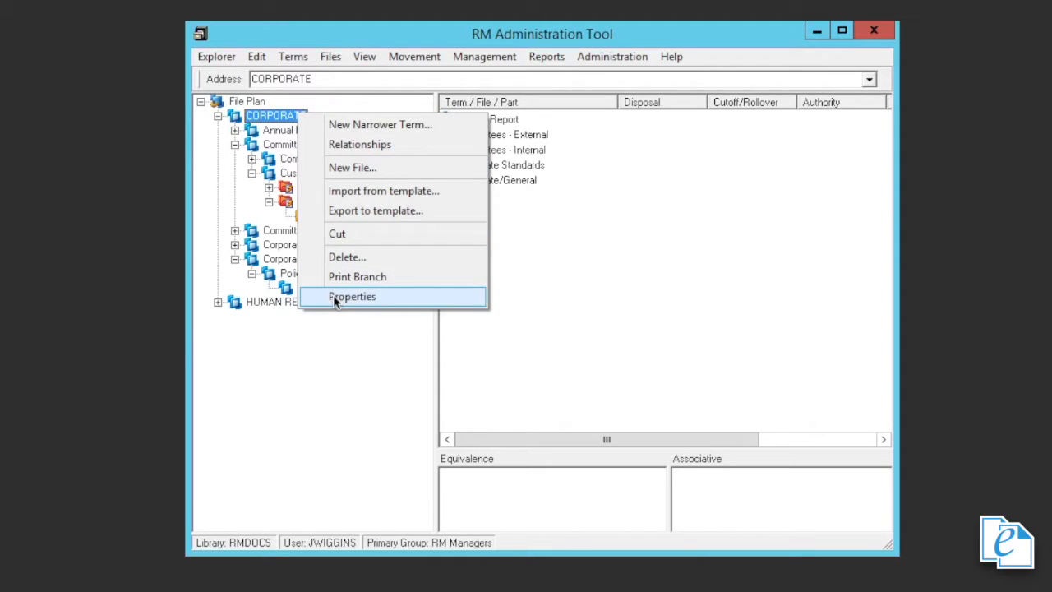
click(352, 296)
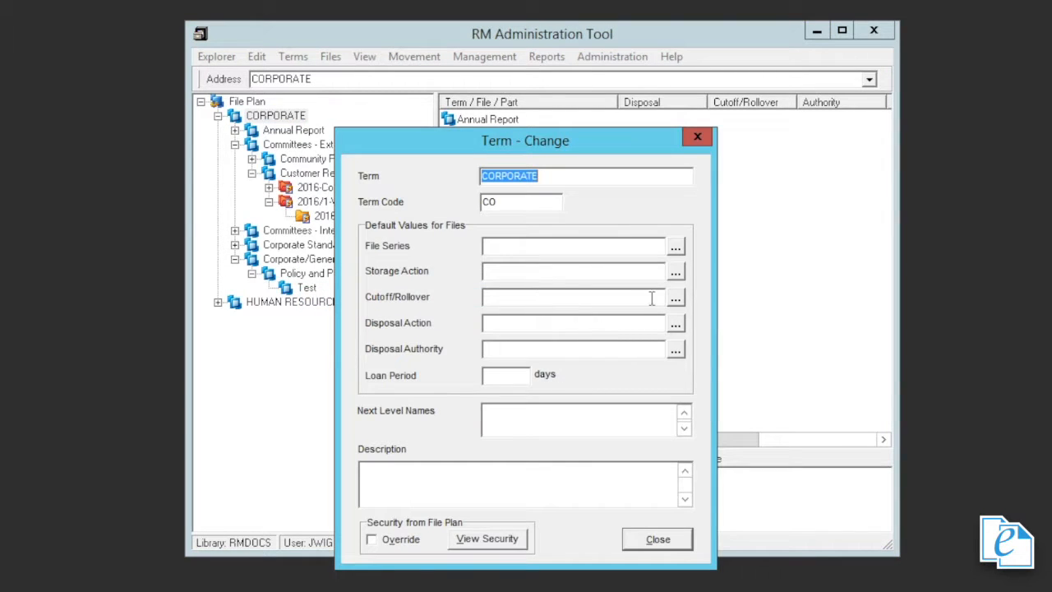
click(675, 296)
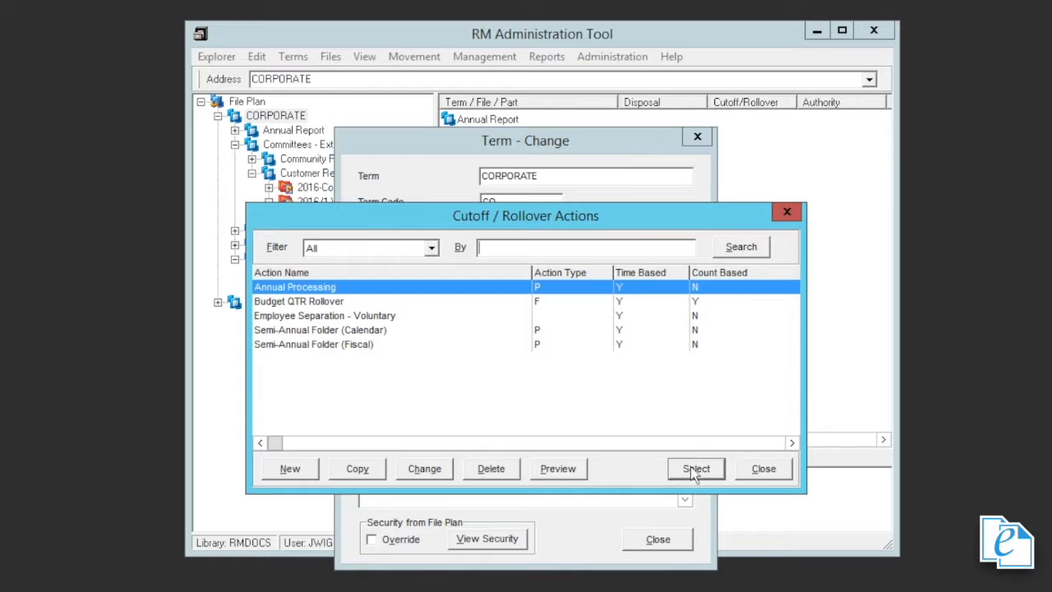
click(696, 469)
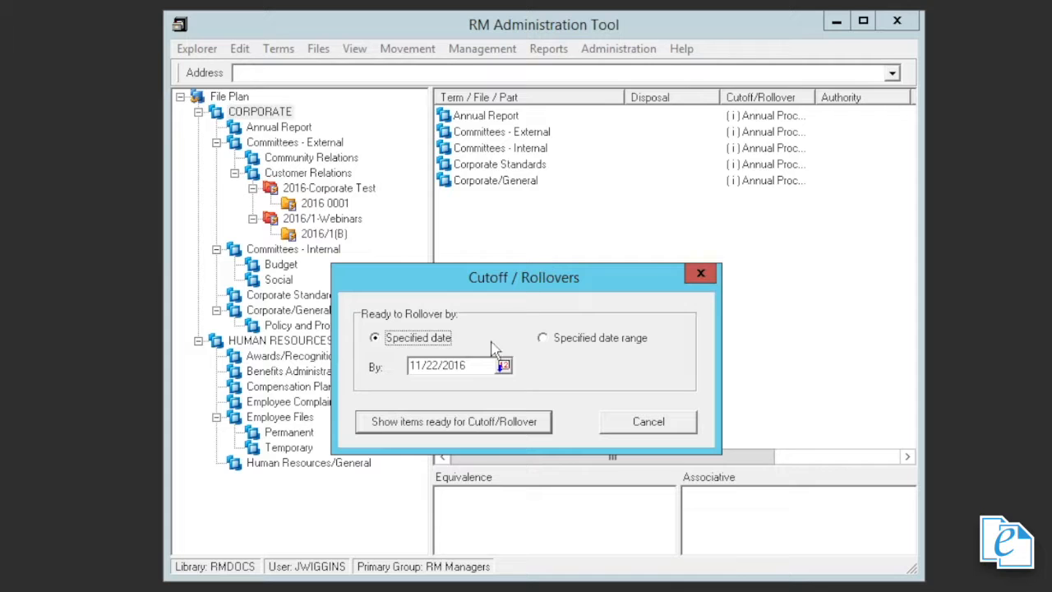
Step: List rollover-ready items over a specified date range and queue 2016 0002 and 2016/1(B)
click(542, 338)
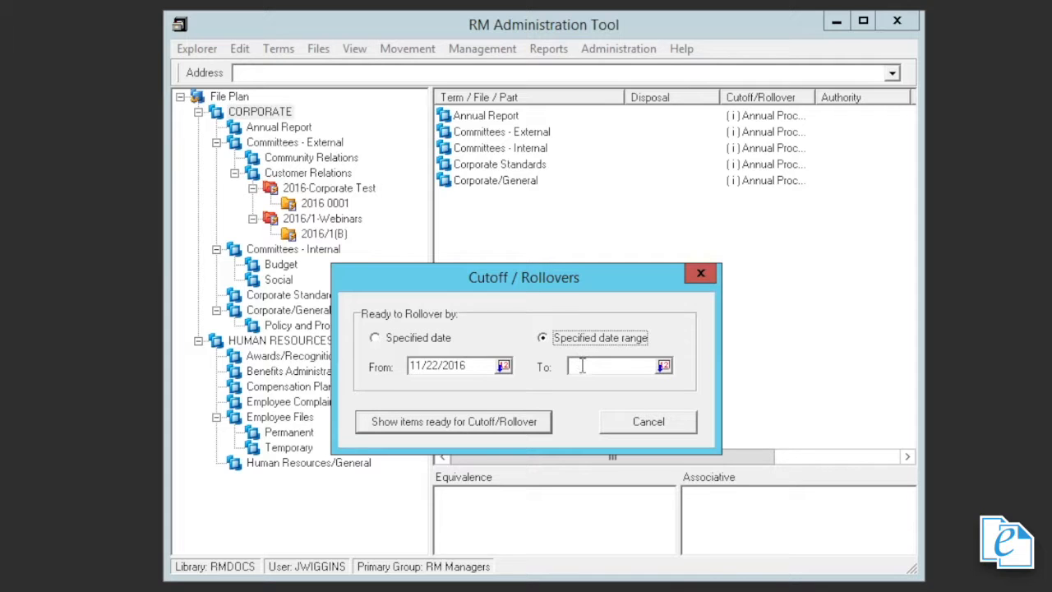
text(11/)
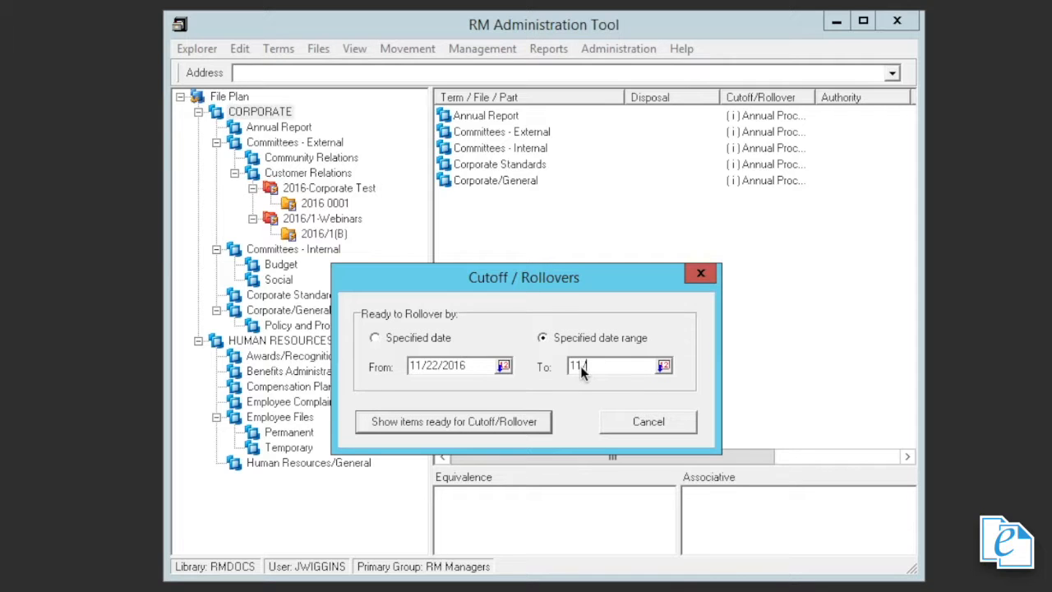
text(11/22/201)
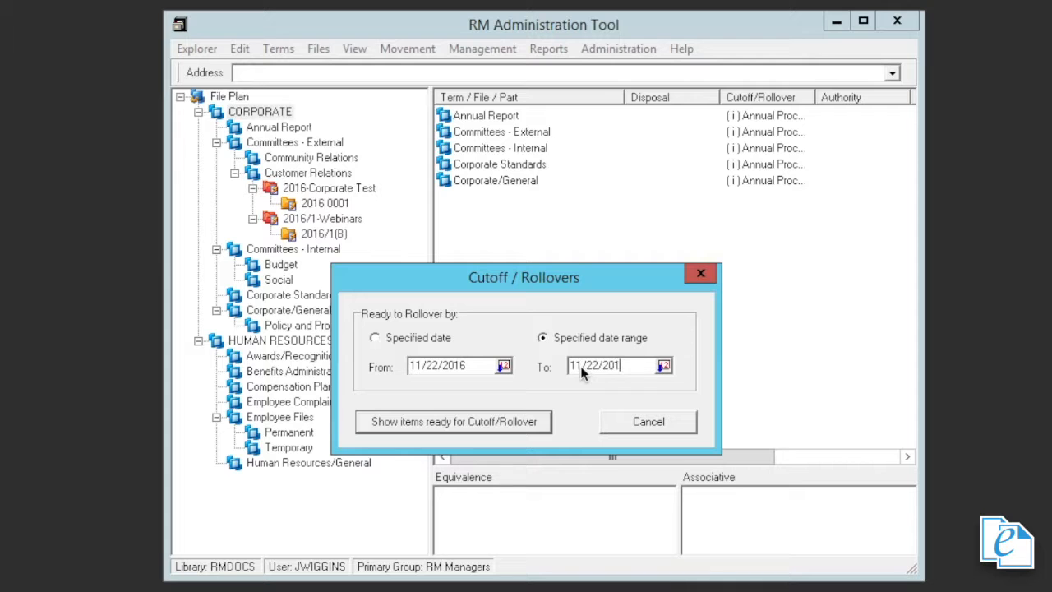
text(7)
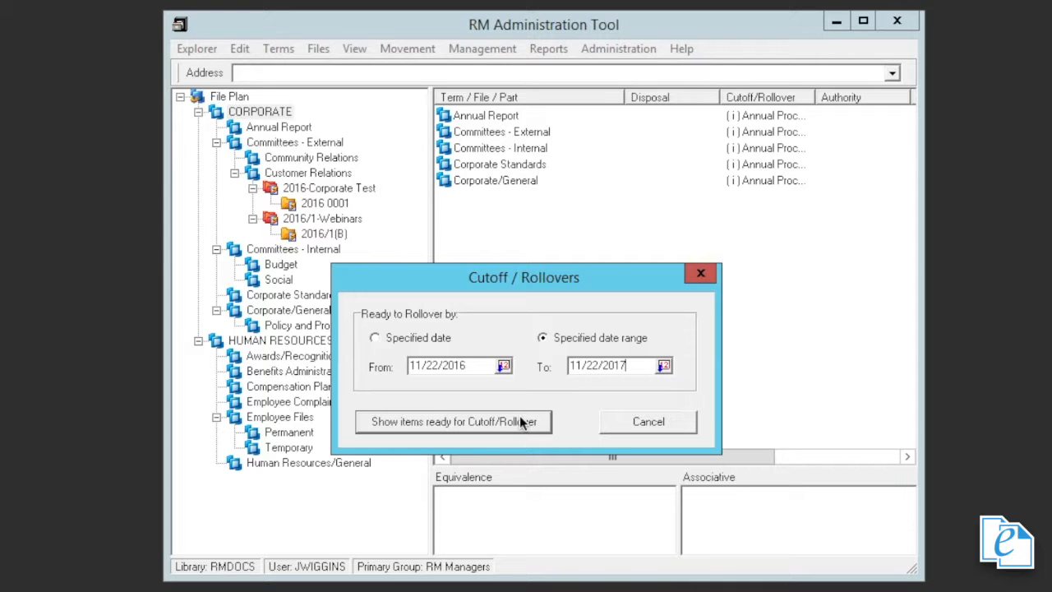
click(453, 421)
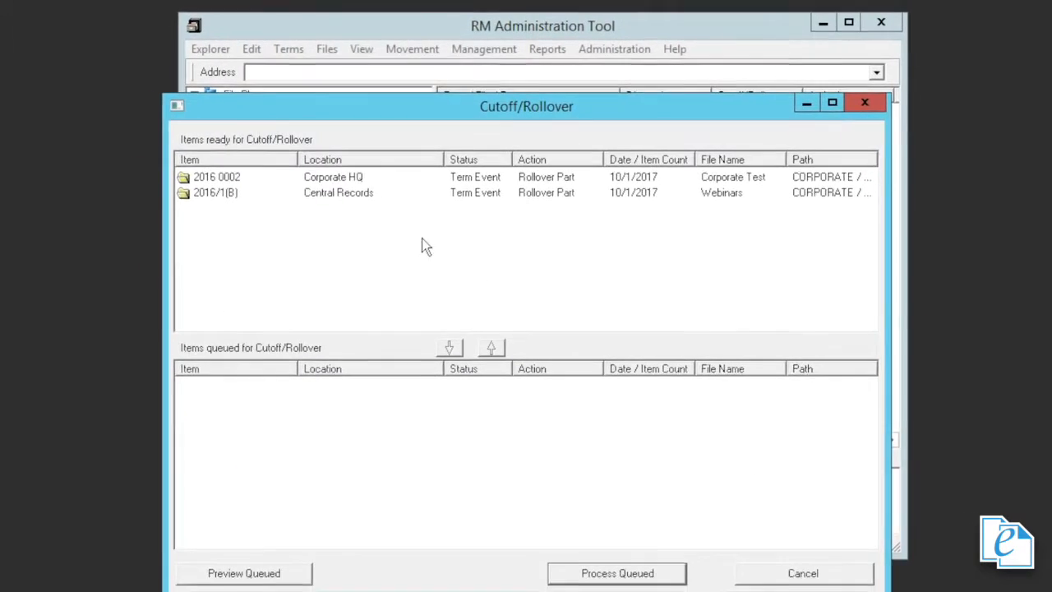
click(230, 177)
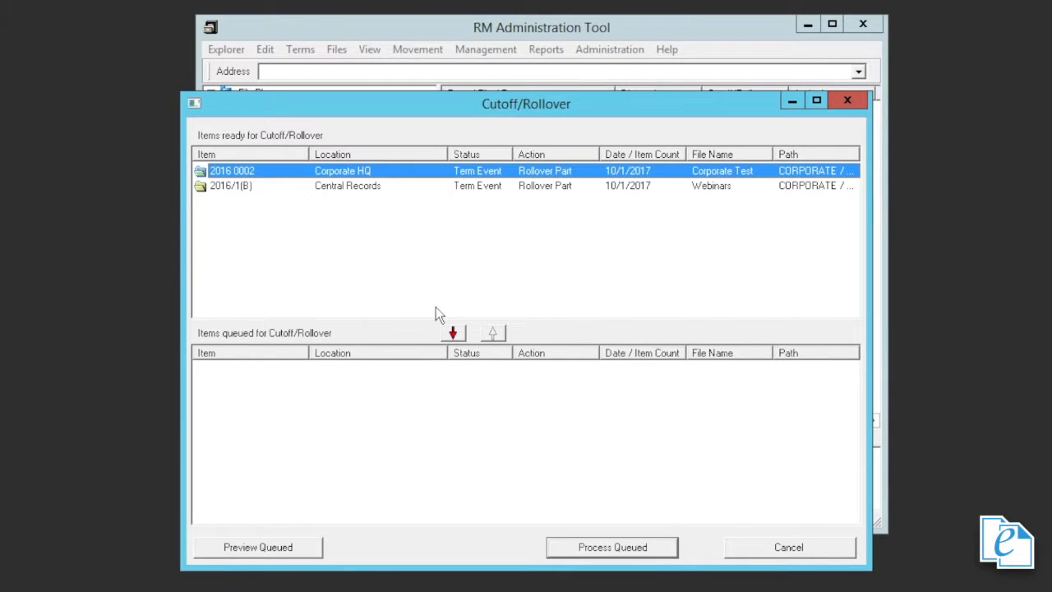
click(453, 333)
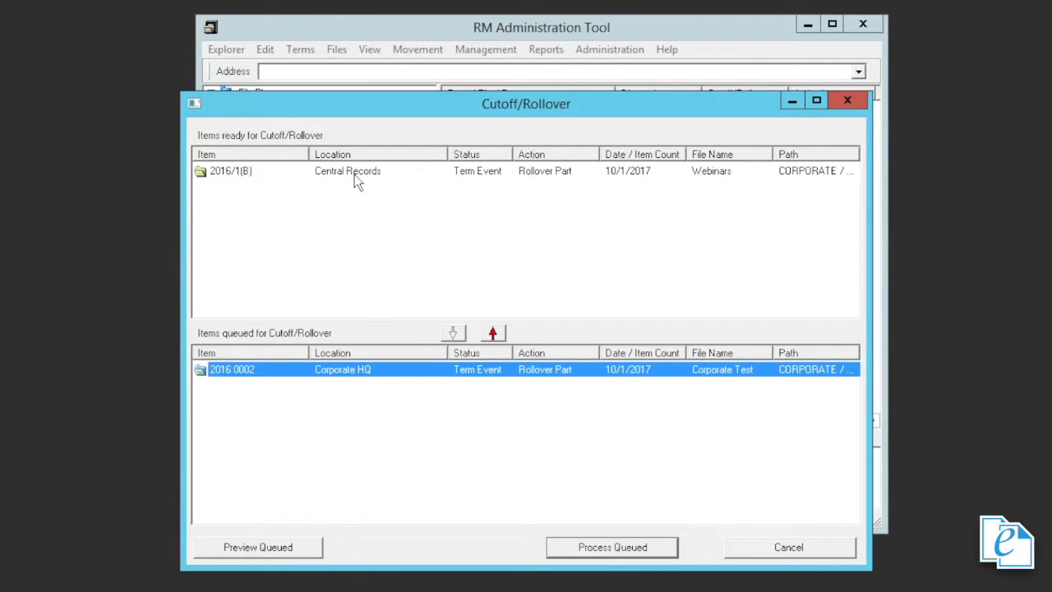
click(452, 333)
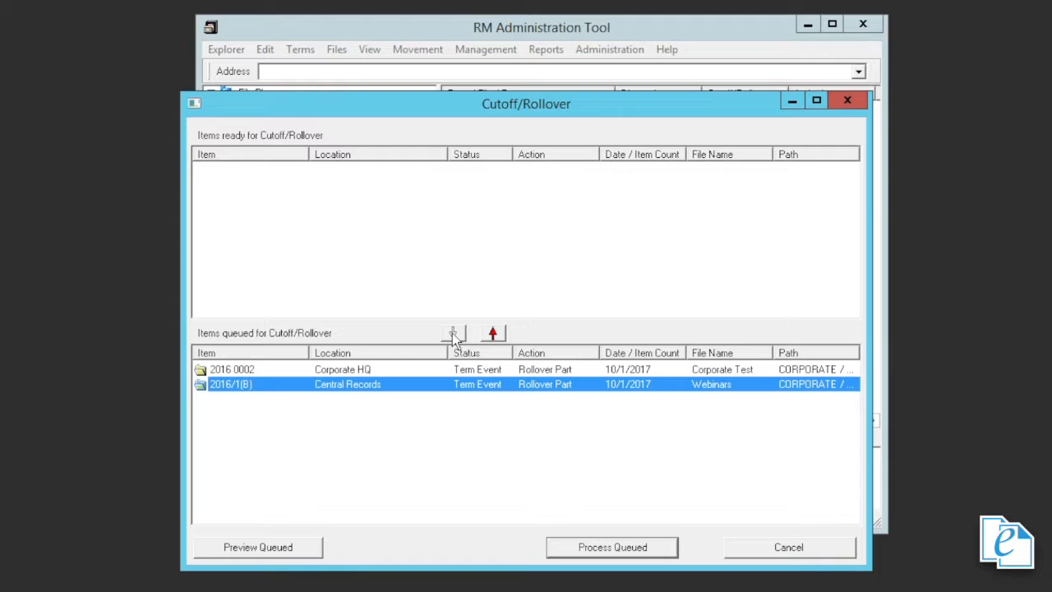
click(493, 333)
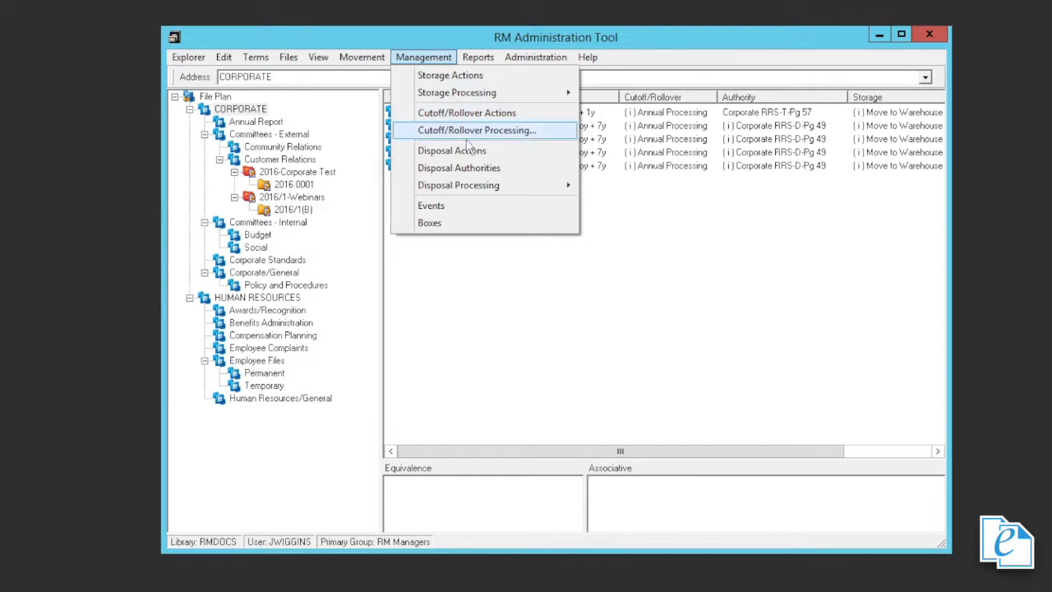
mouse_move(458, 185)
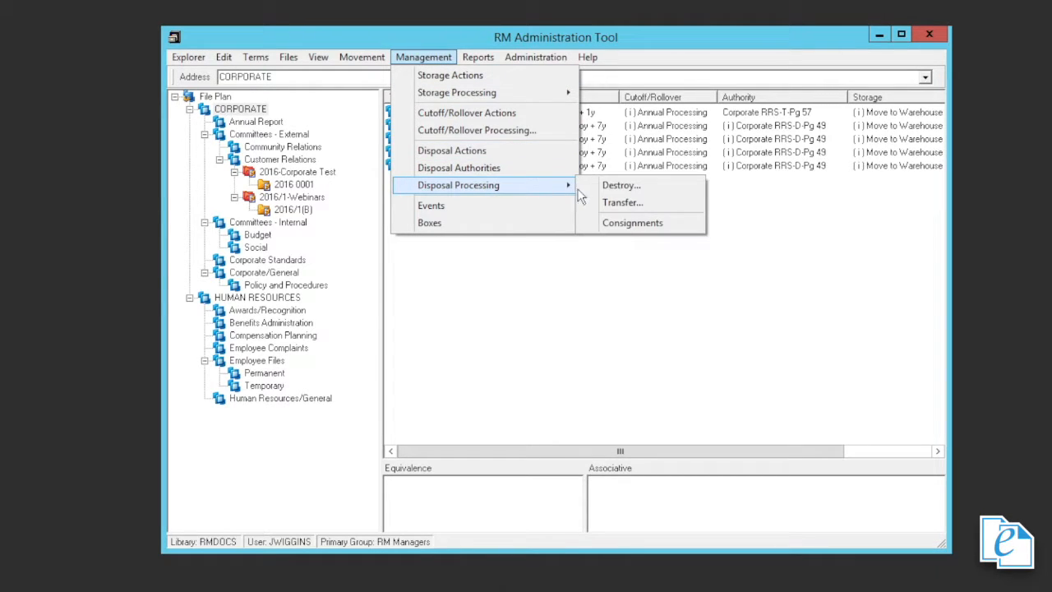
Step: Open the Destroy disposal search for items ready by 11/22/2016
click(621, 184)
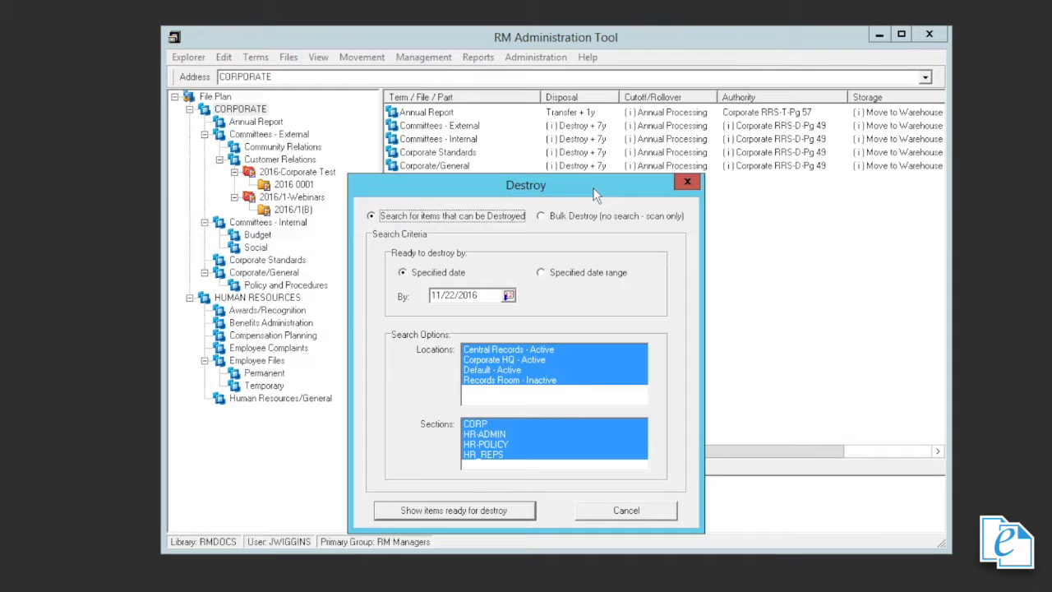
Step: Show CORP items ready for destruction from 11/22/2016 to 11/22/2023, finding 2016/1(A)
click(542, 272)
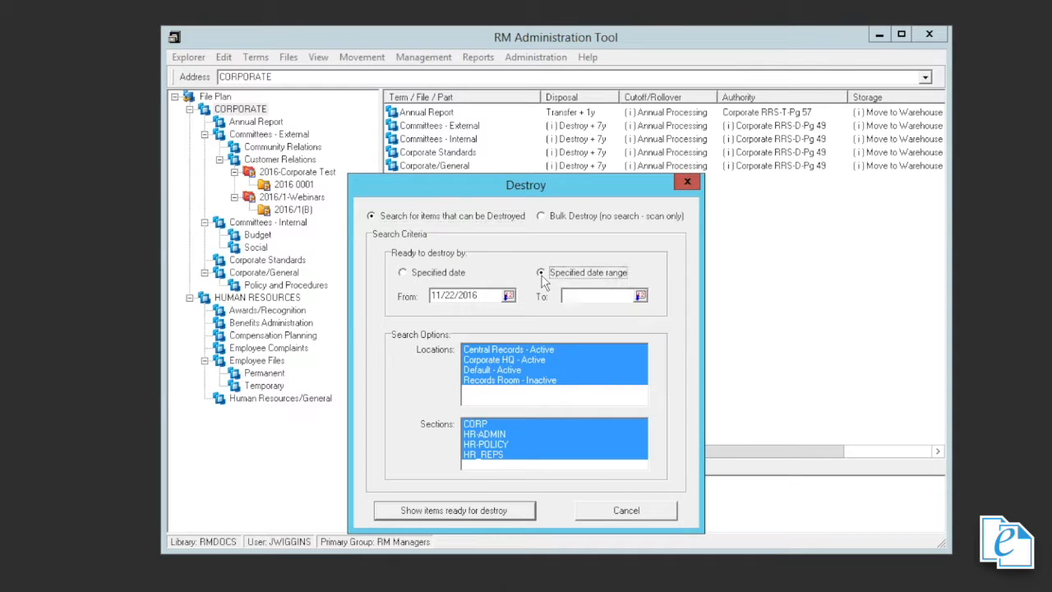
text(11/22/)
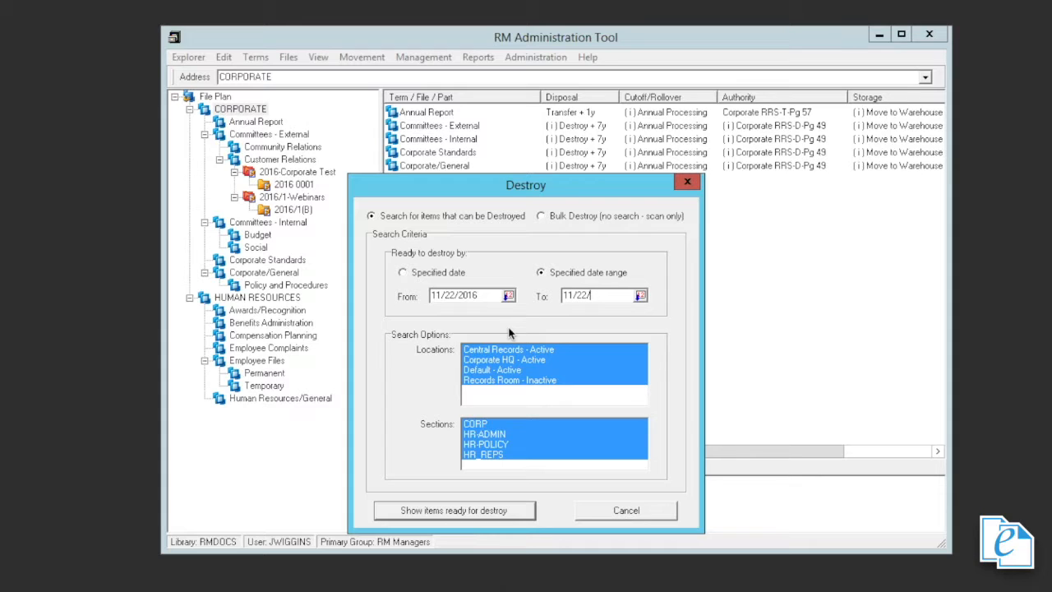
text(2023)
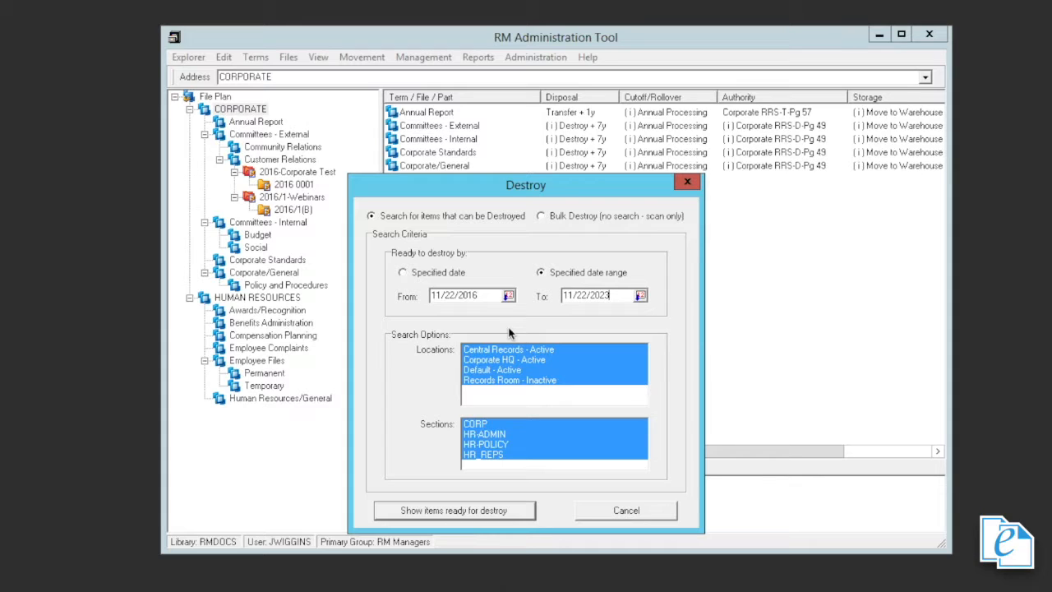
click(475, 423)
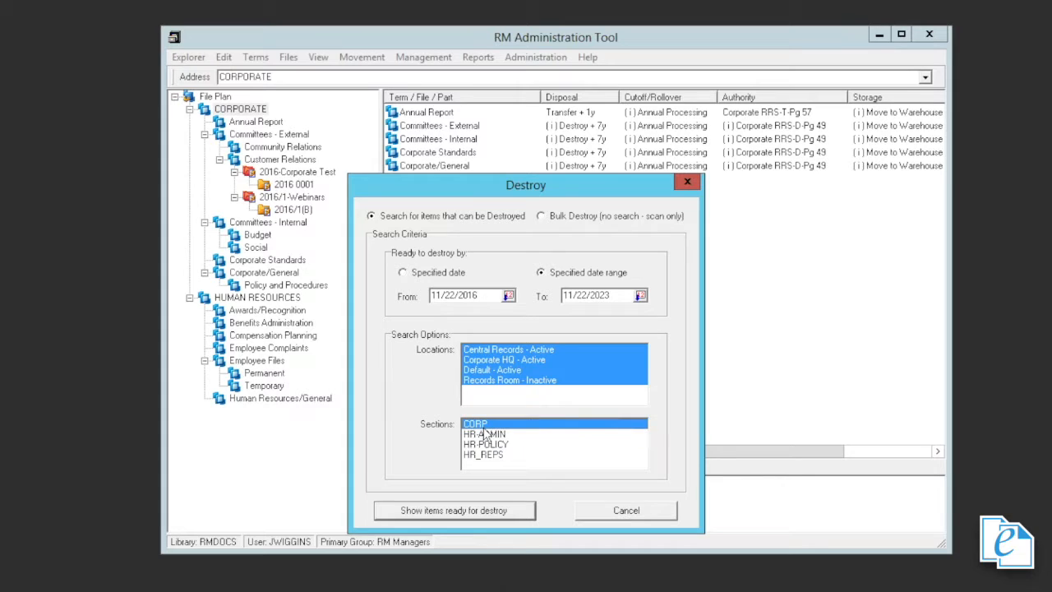
click(454, 510)
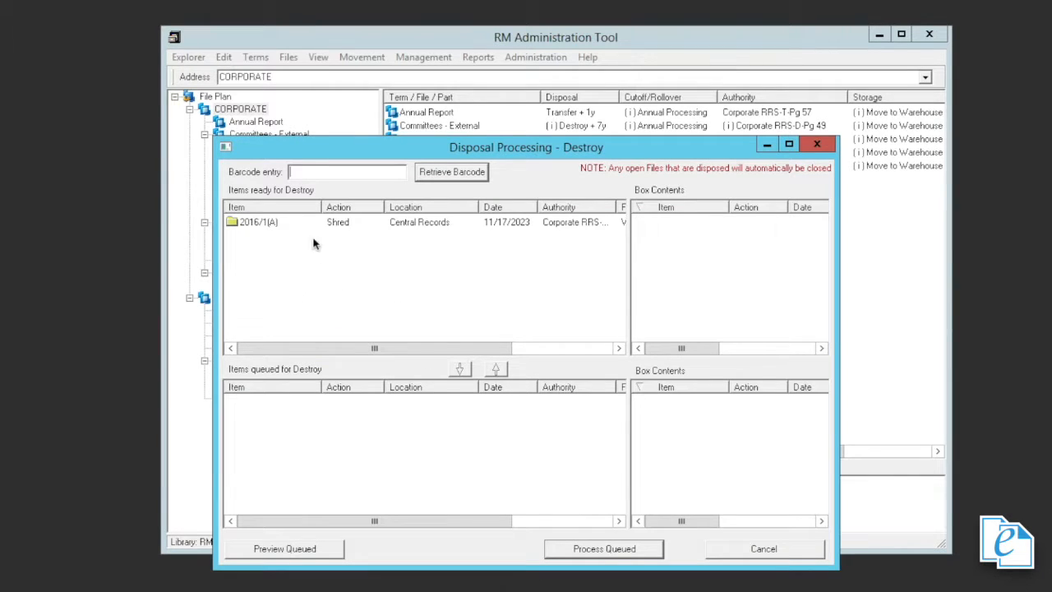
Step: Queue part 2016/1(A) and process its shredding
click(259, 222)
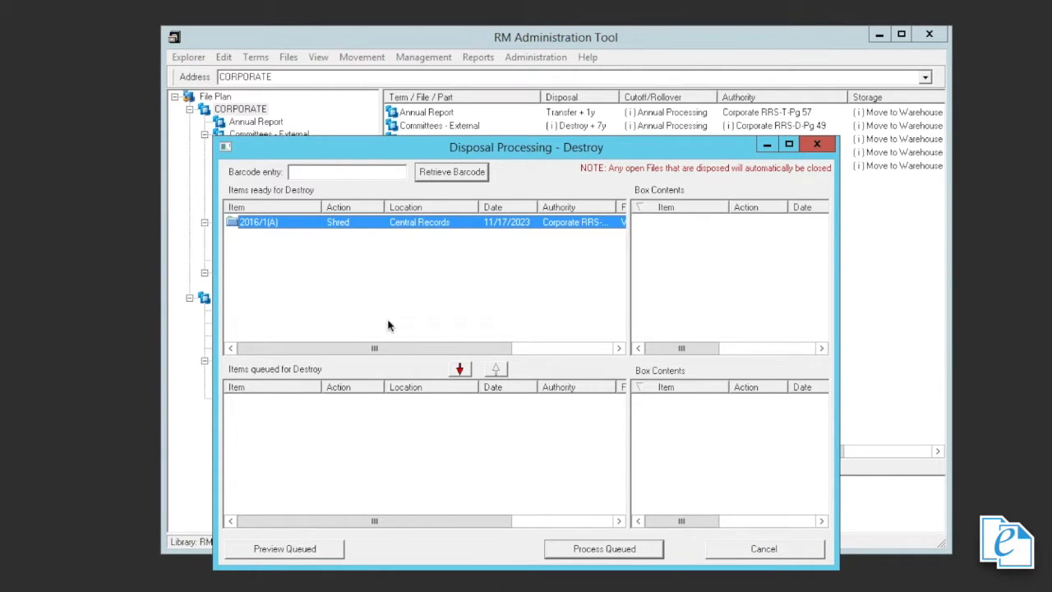
click(460, 368)
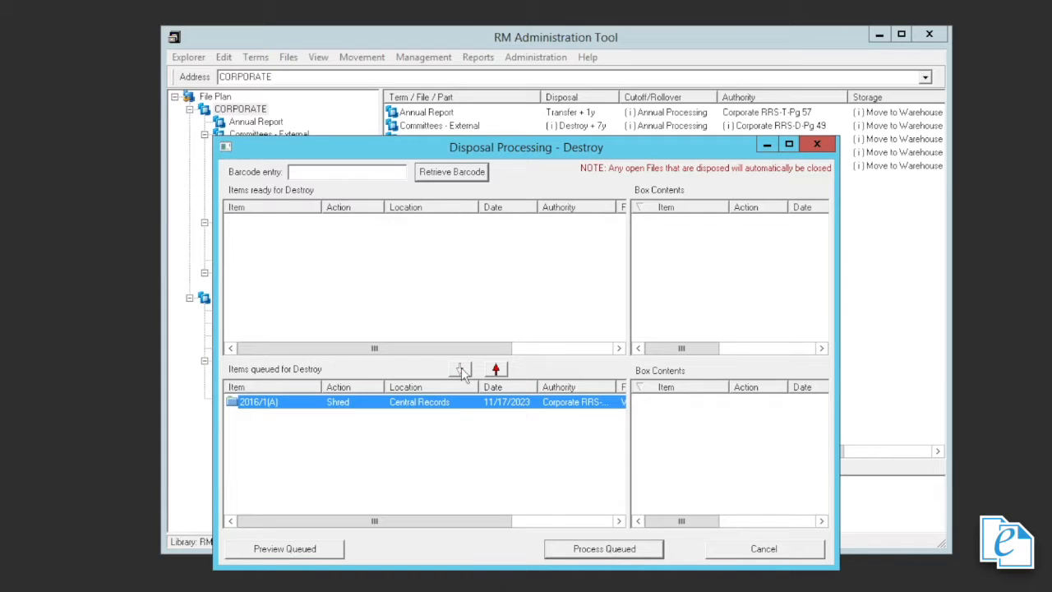
mouse_move(581, 559)
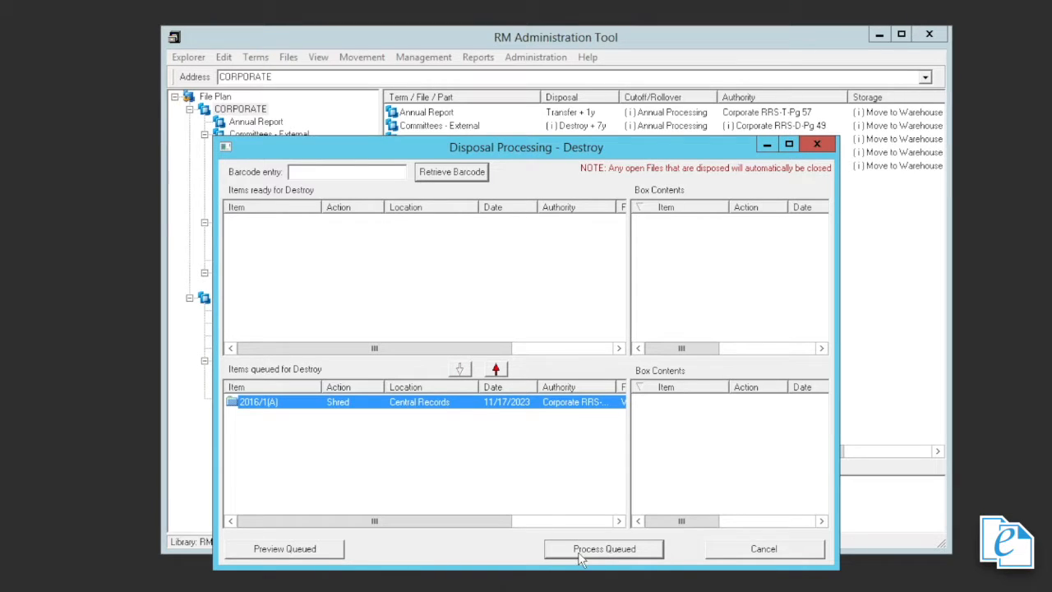
click(604, 548)
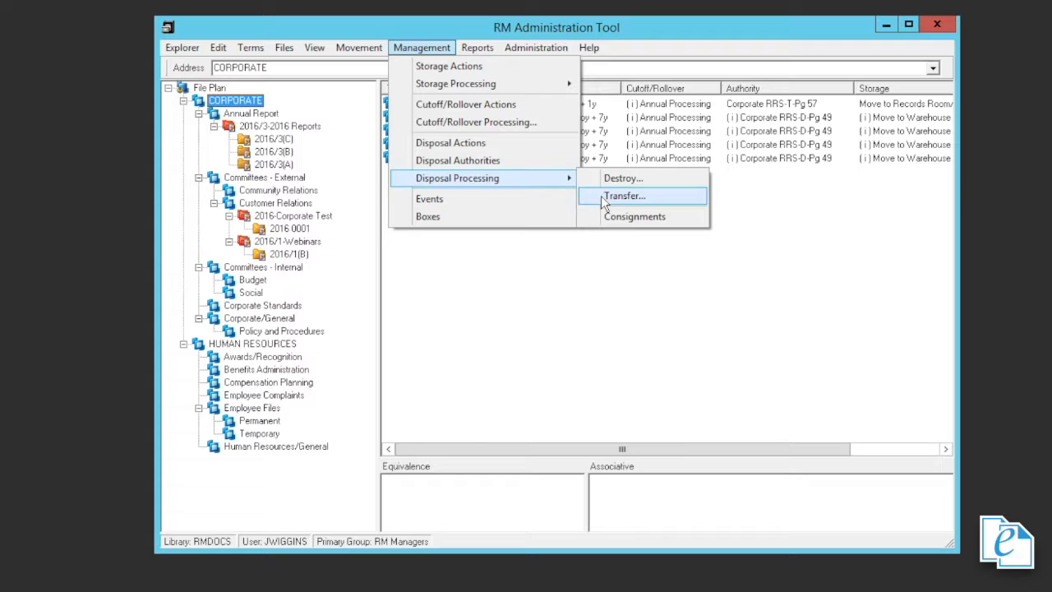
Step: Find transfer-ready items from 11/22/2016 to 12/31/2017, listing 2016/3(A) and 2016/3(B)
click(624, 196)
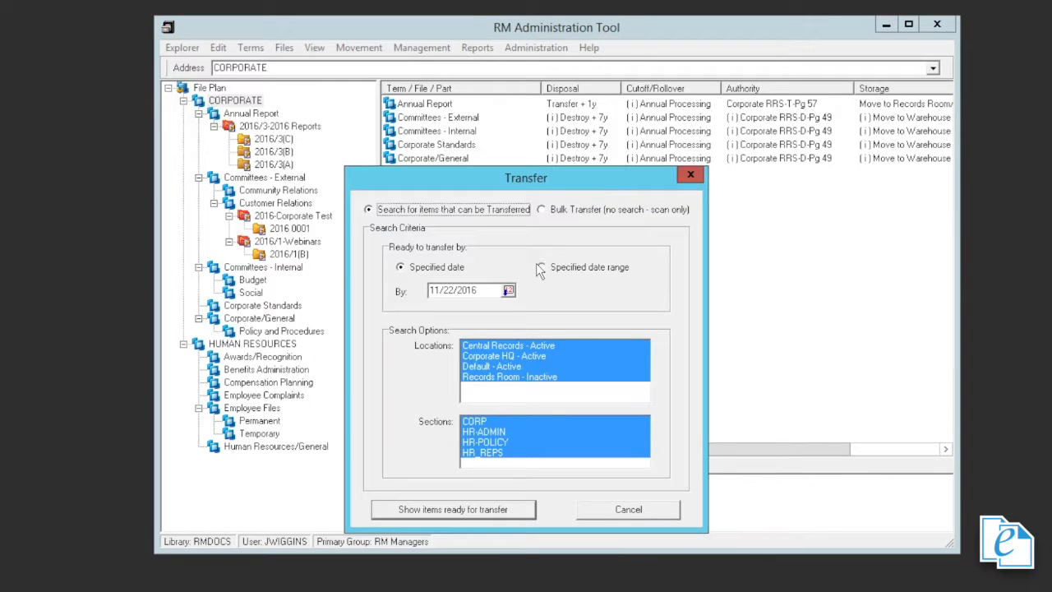
mouse_move(543, 273)
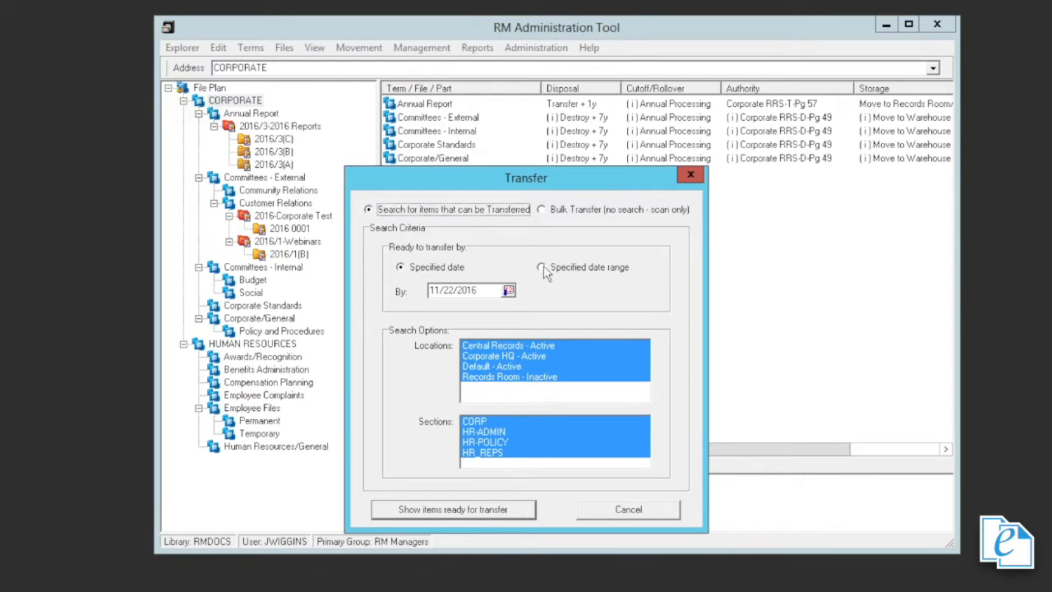
click(542, 267)
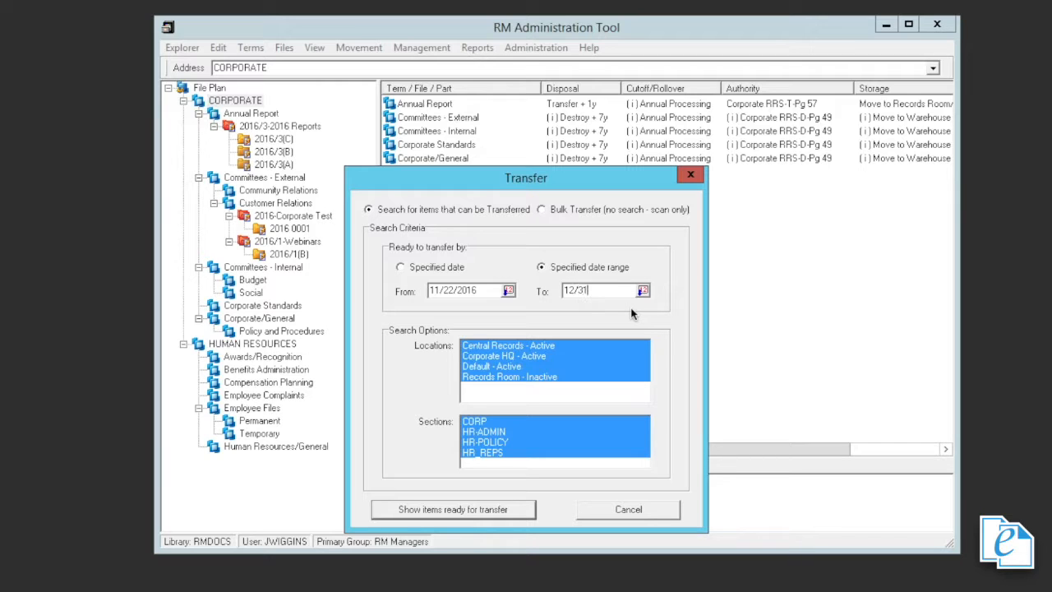
text(2017)
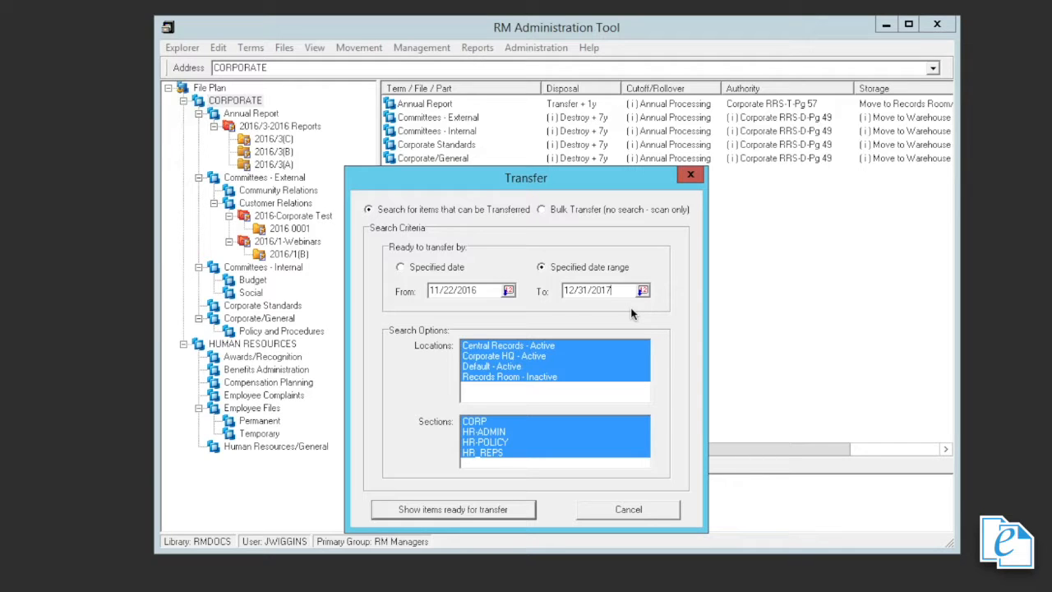
mouse_move(464, 513)
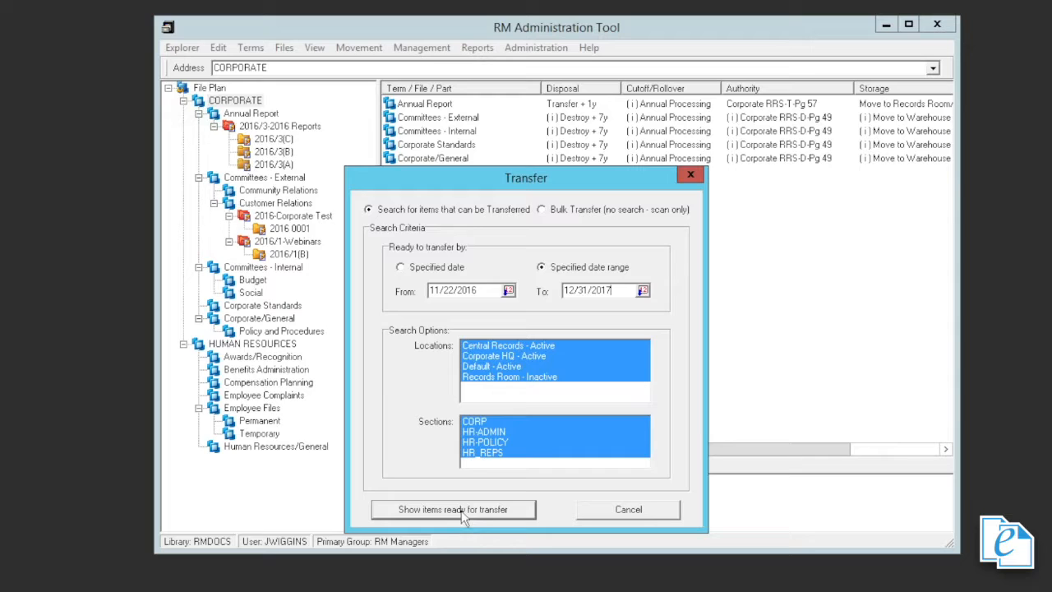
click(452, 509)
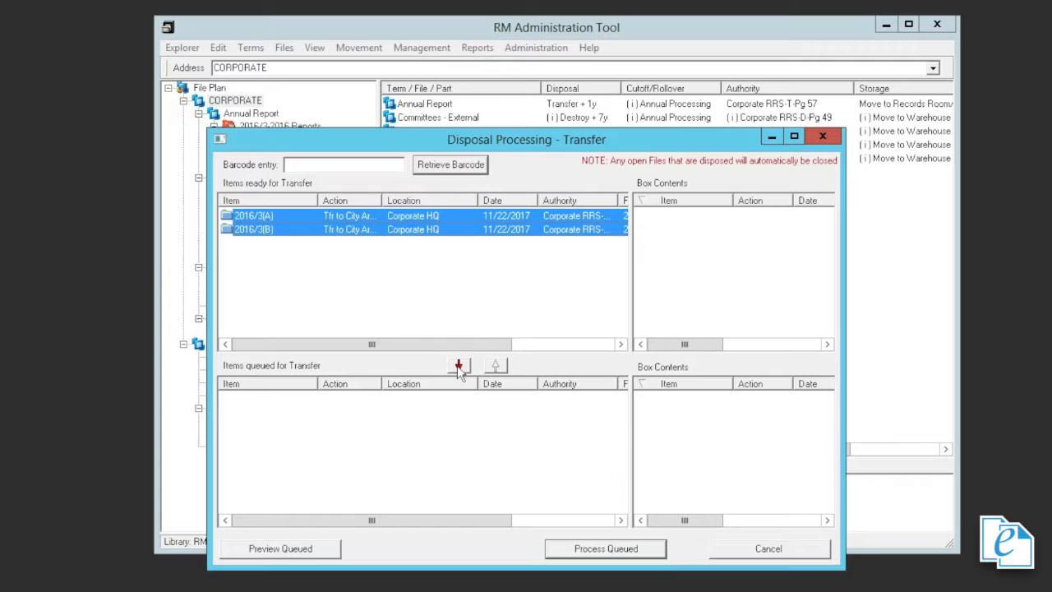
Step: Transfer 2016/3(A) and 2016/3(B) to City Archives as consignment 002, output to Documents, authorized by gruber
click(459, 365)
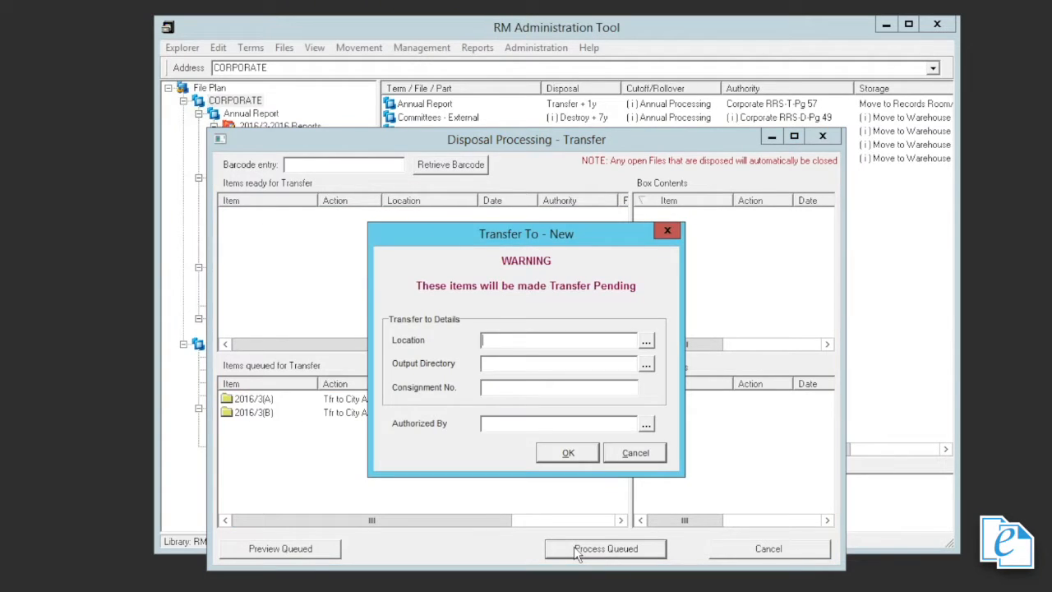
mouse_move(645, 350)
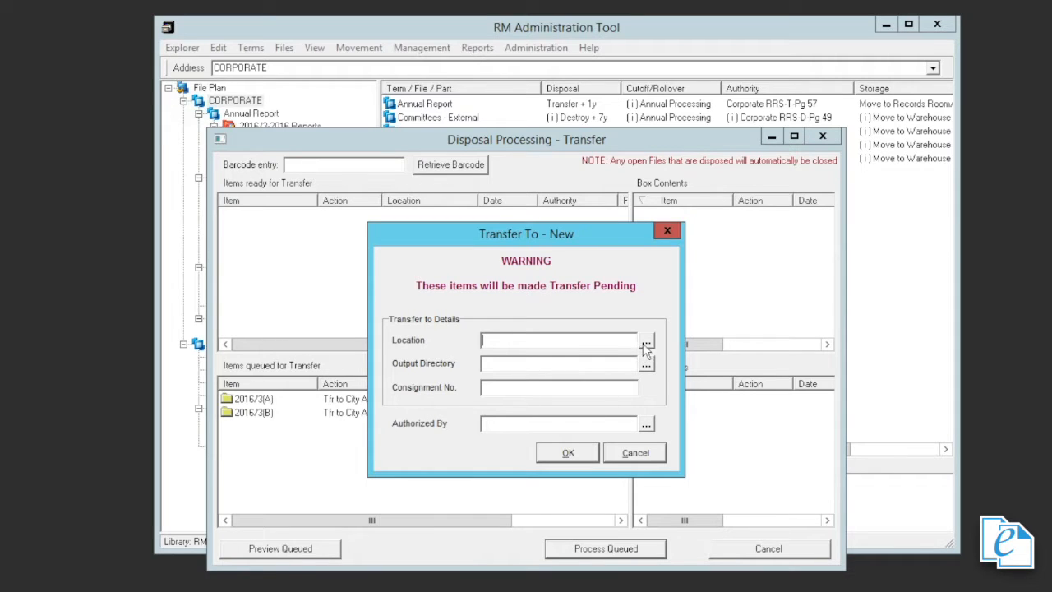
click(647, 340)
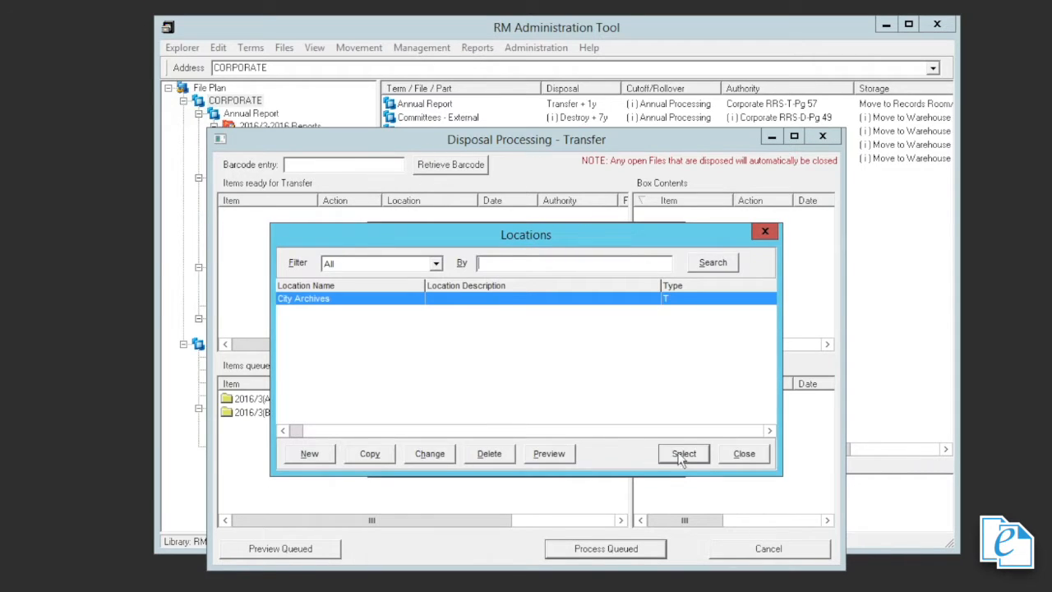
click(684, 453)
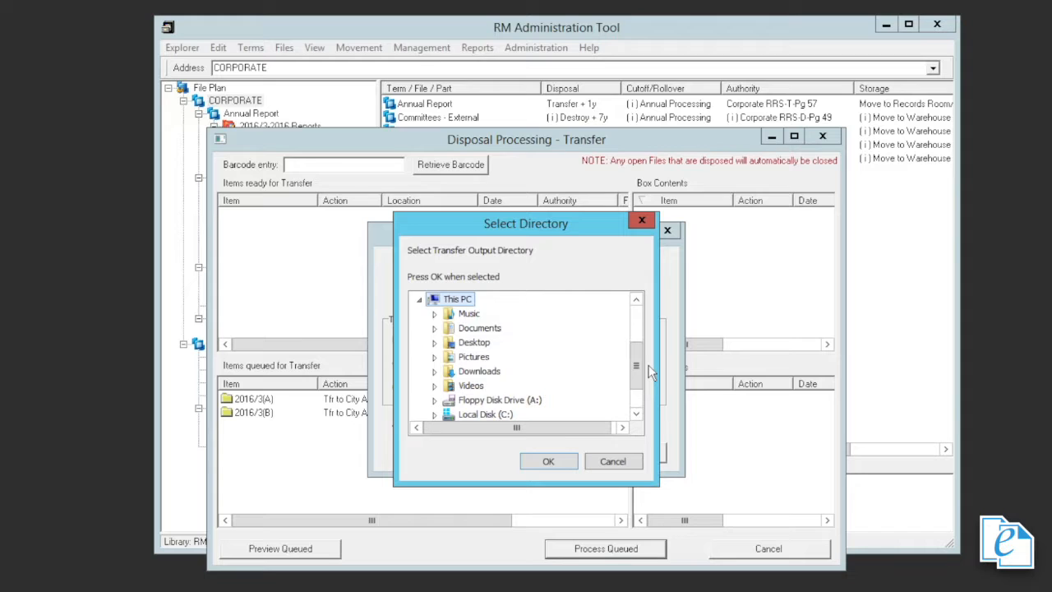
click(548, 461)
text(c)
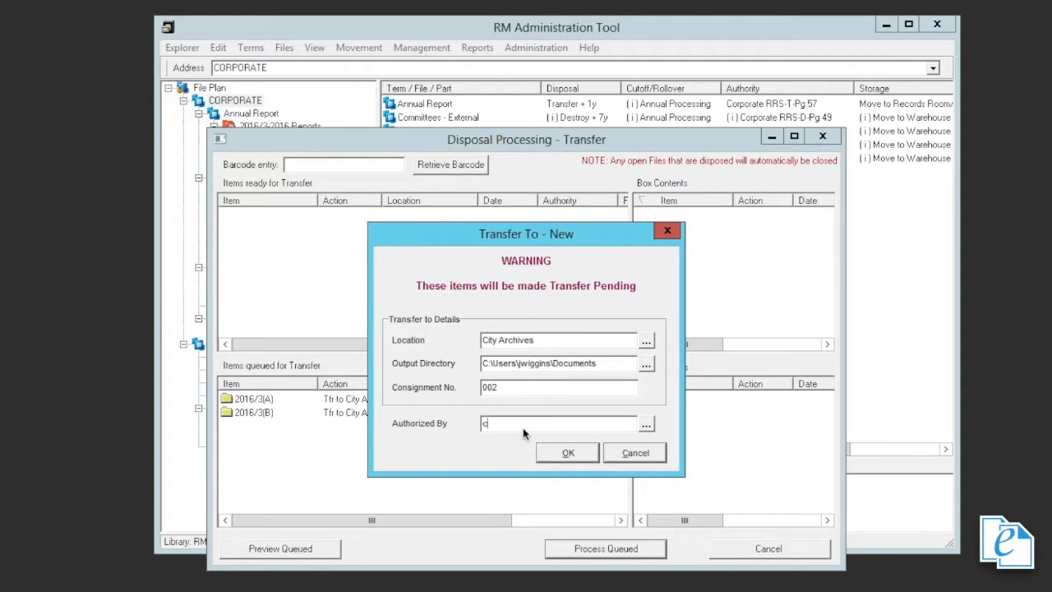
text(gruber)
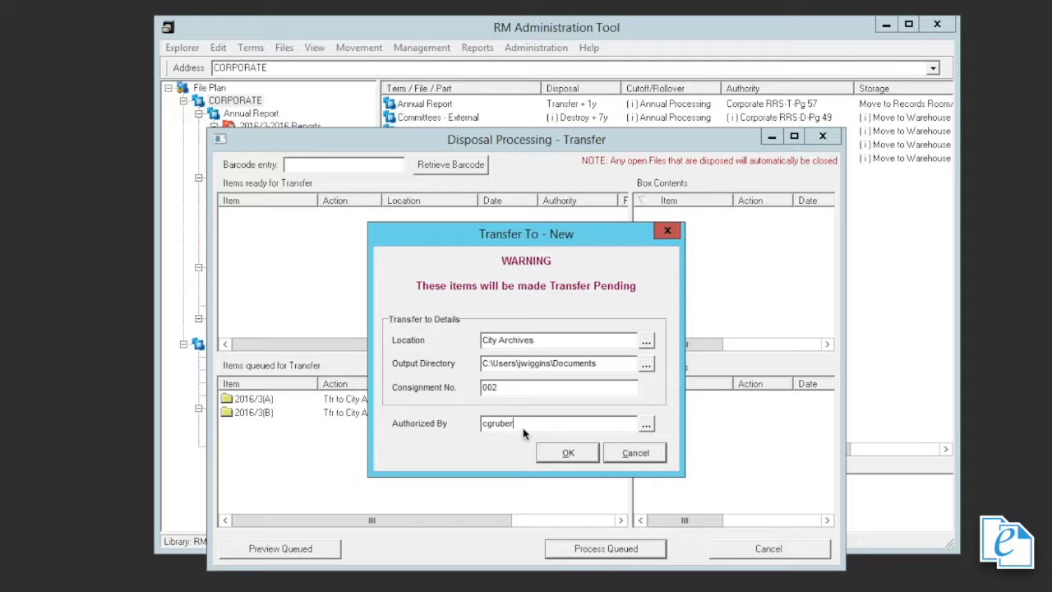
click(568, 452)
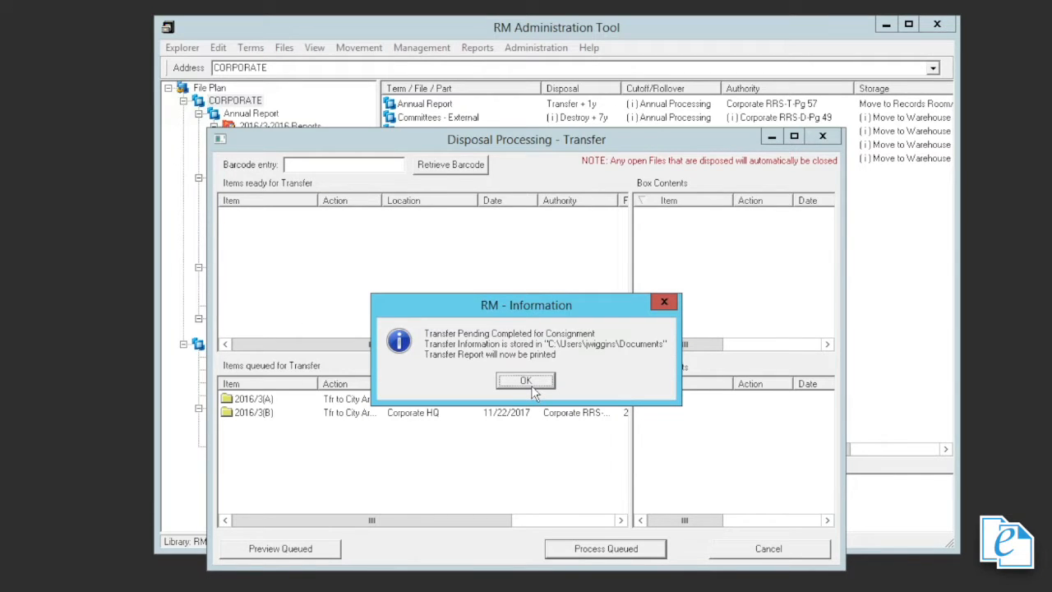
Step: Dismiss the transfer-completed message and save the printout as Transfer Report
click(525, 380)
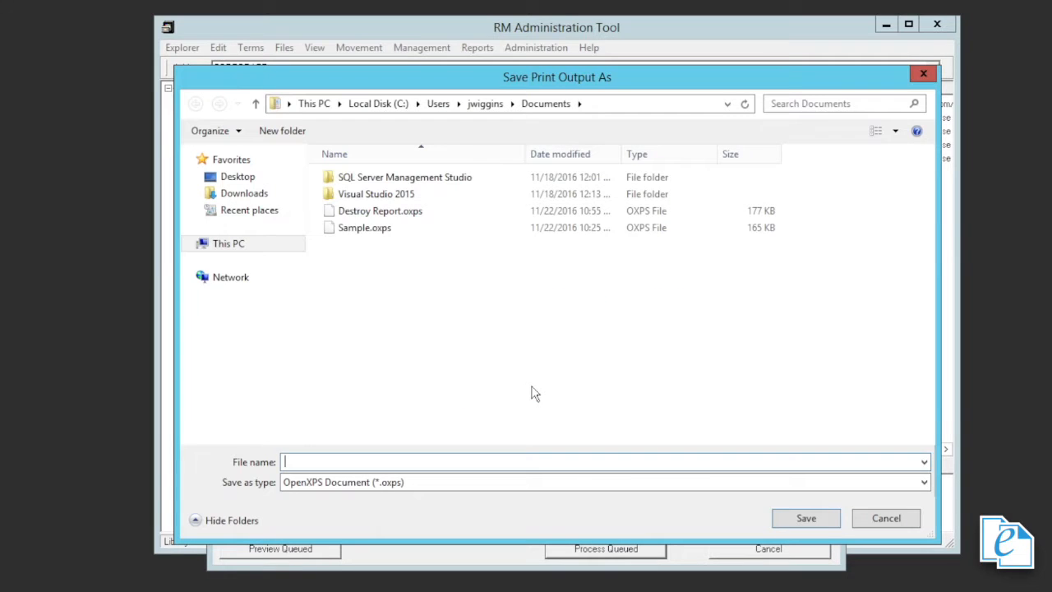
text(T)
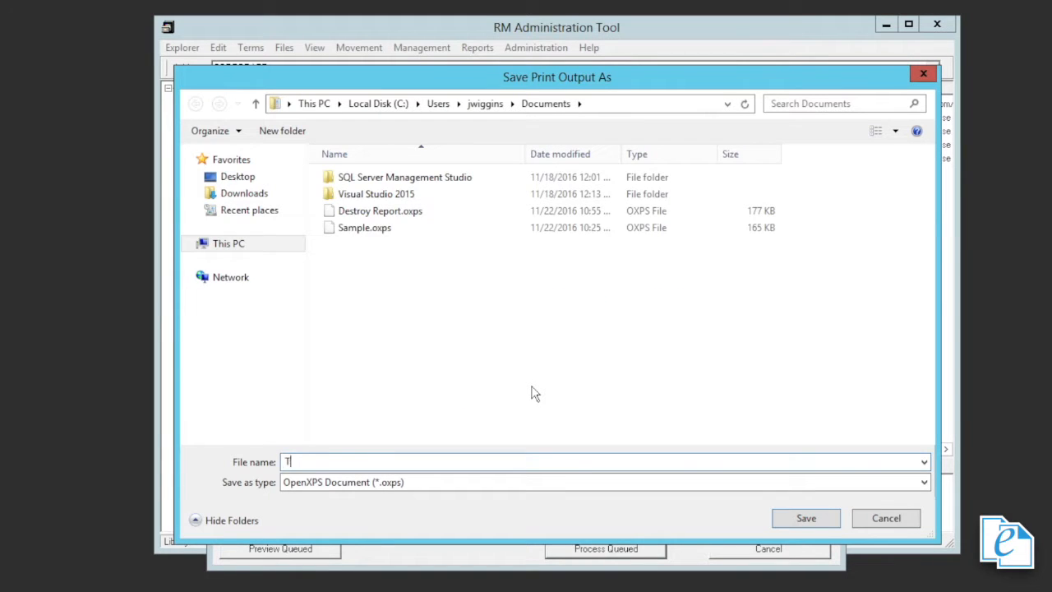
text(ransfer R)
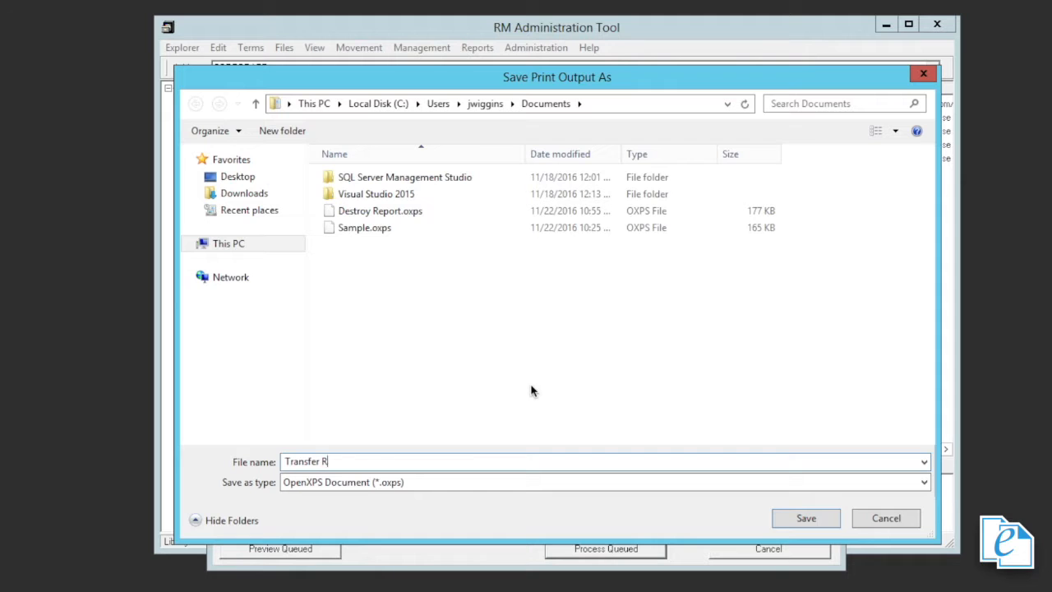
text(eport)
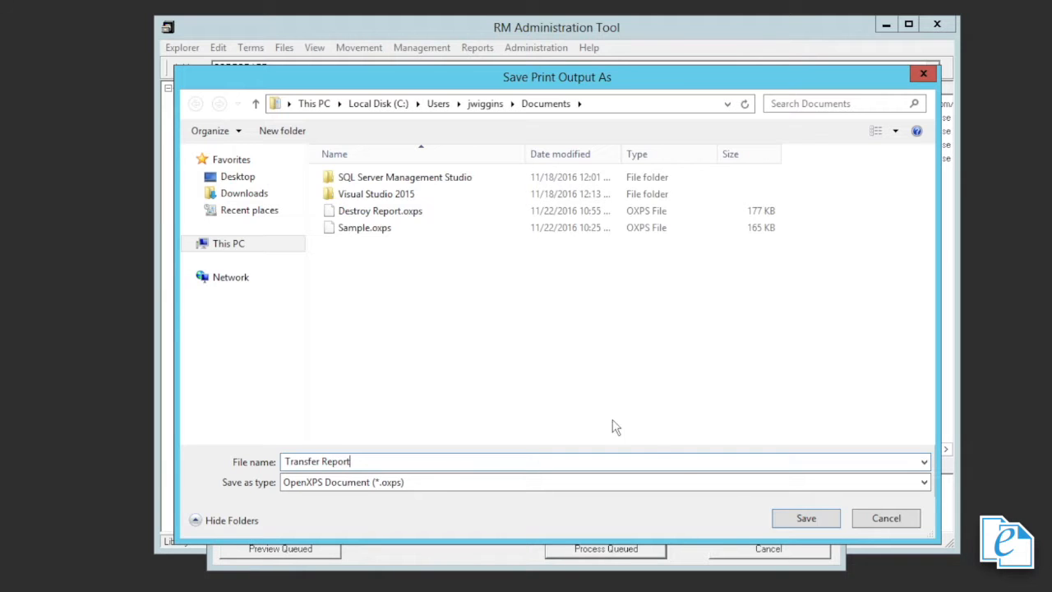
click(806, 518)
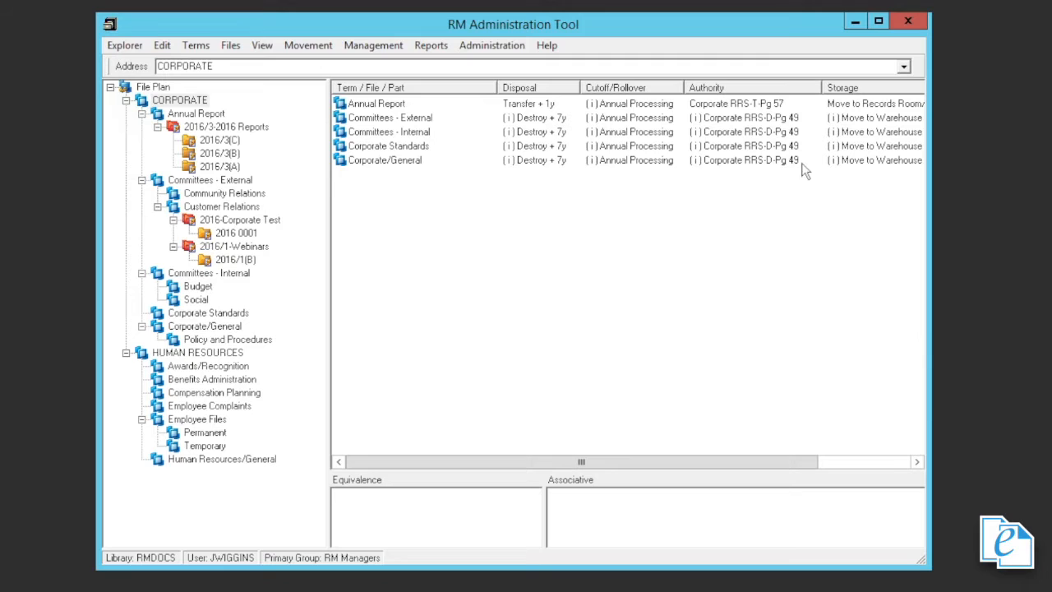
mouse_move(374, 45)
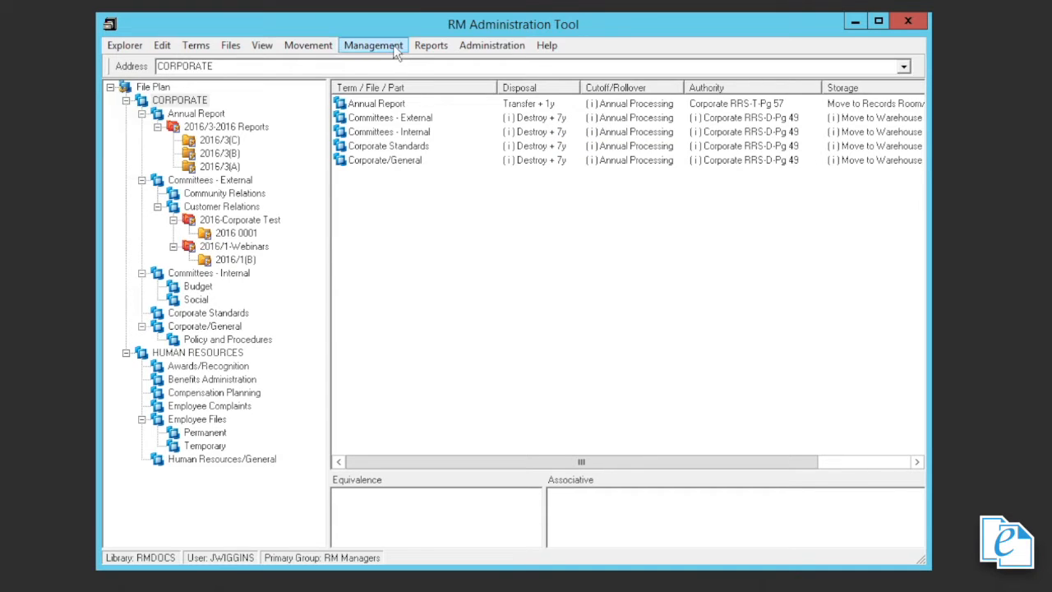
Step: View a consignment's details, then return to the Consignments list showing destroy 0001 and transfer 002
click(373, 45)
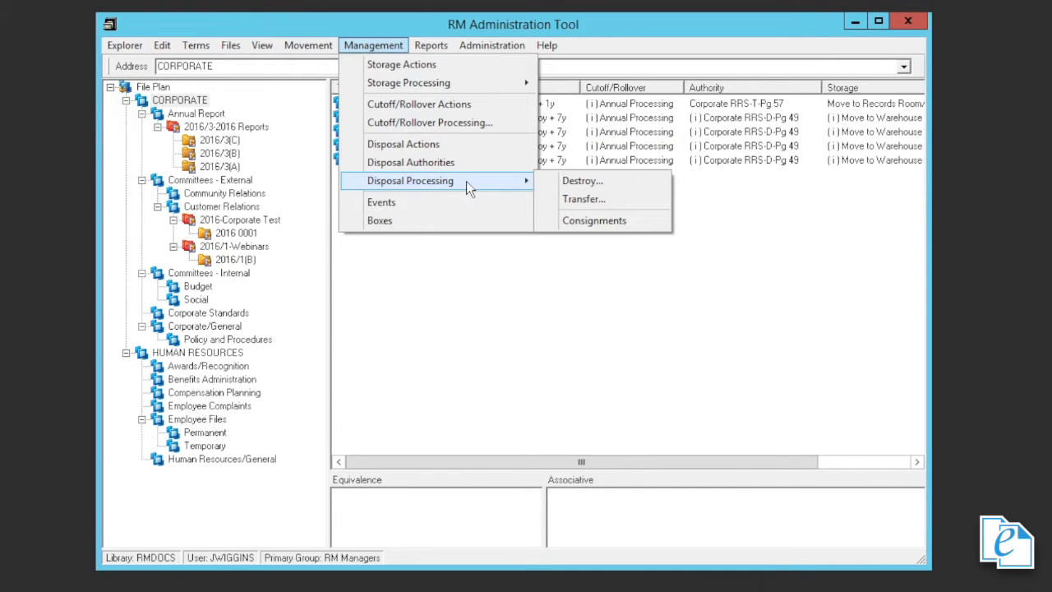
mouse_move(594, 221)
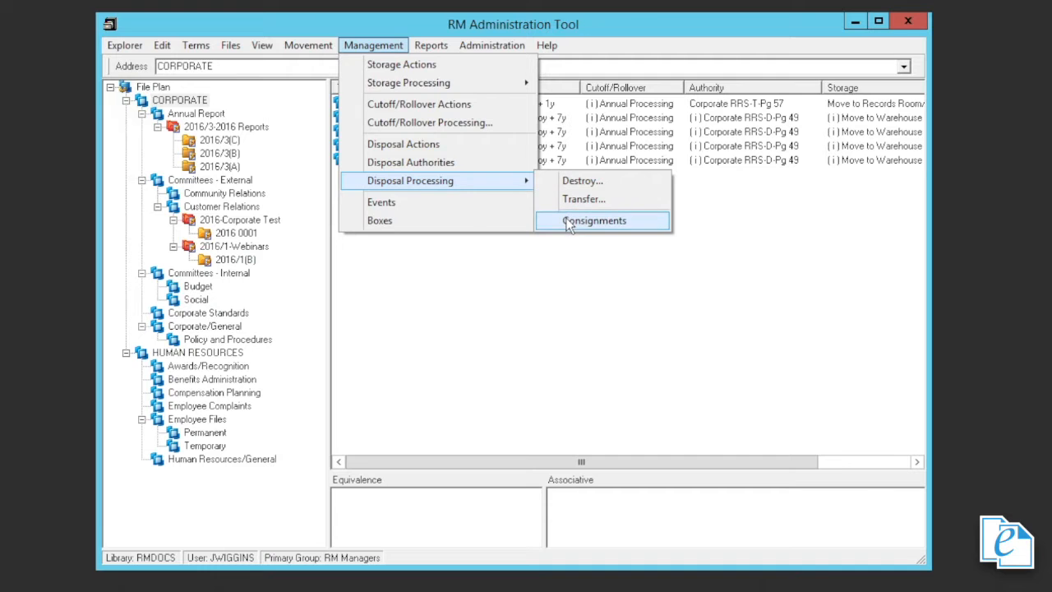
click(593, 221)
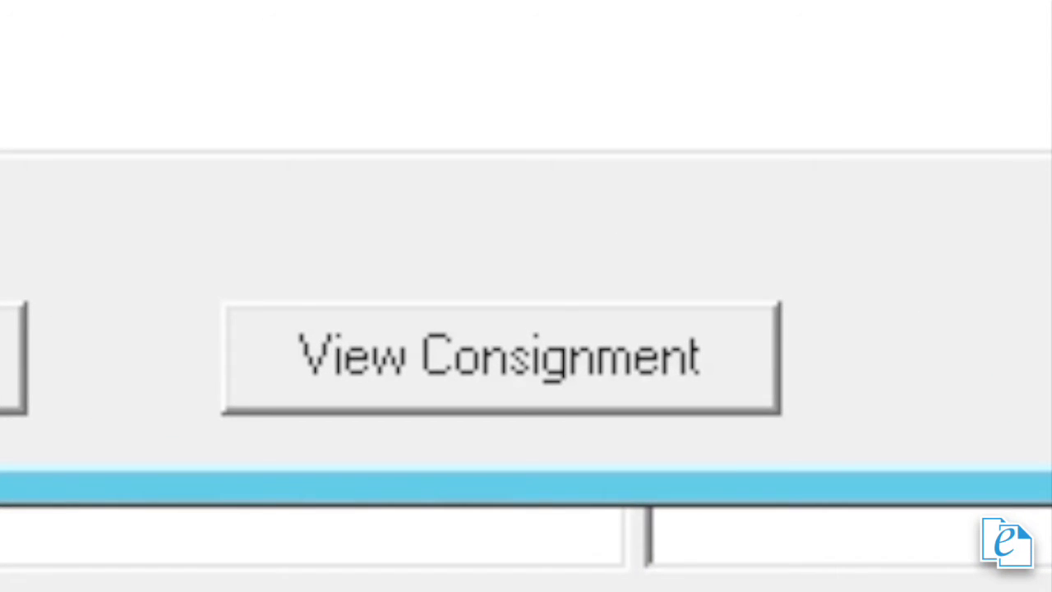
click(500, 356)
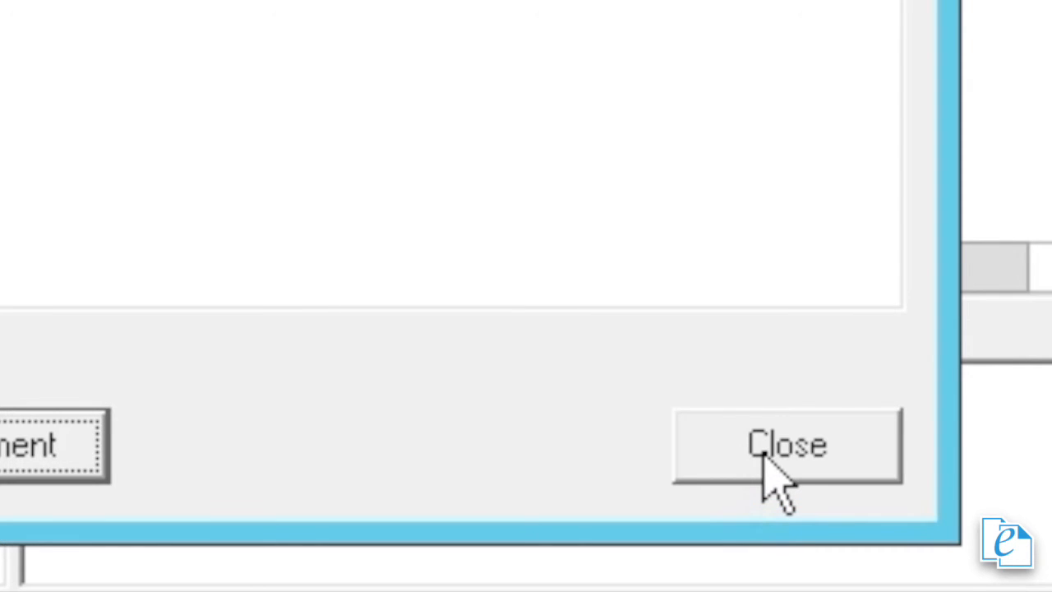
click(787, 445)
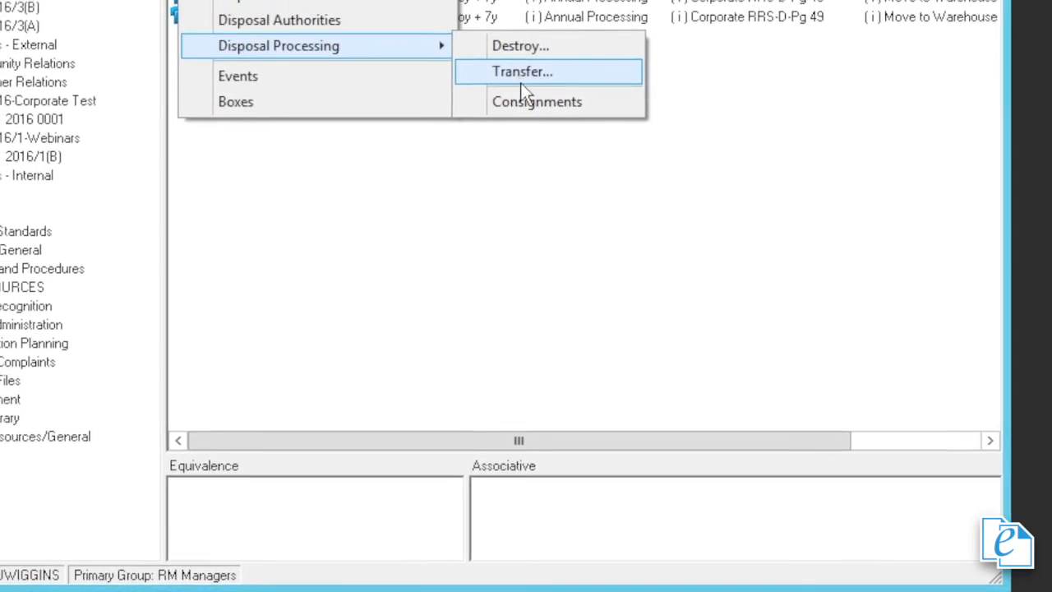
click(537, 101)
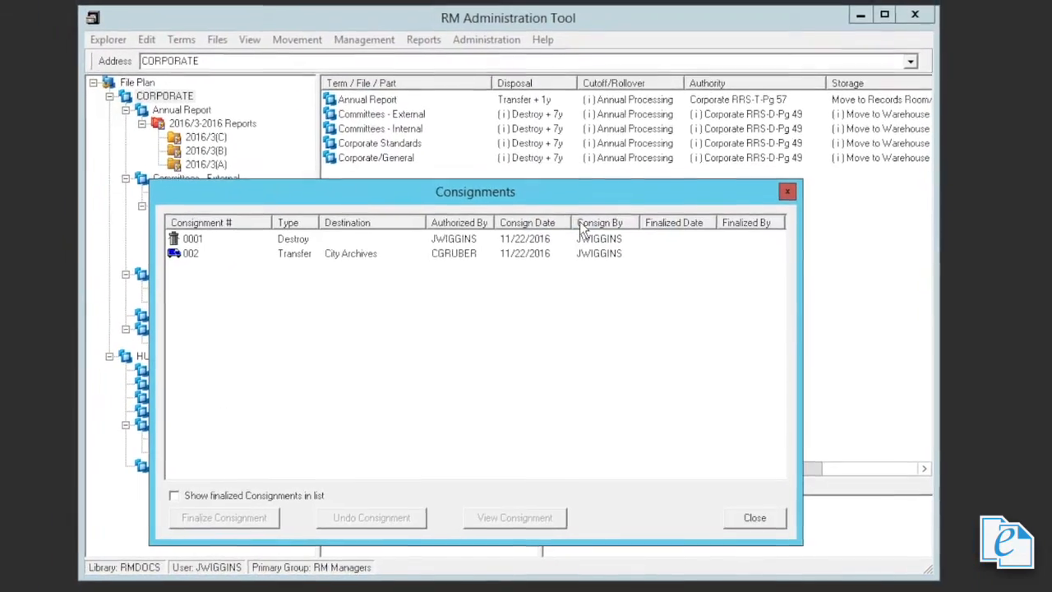